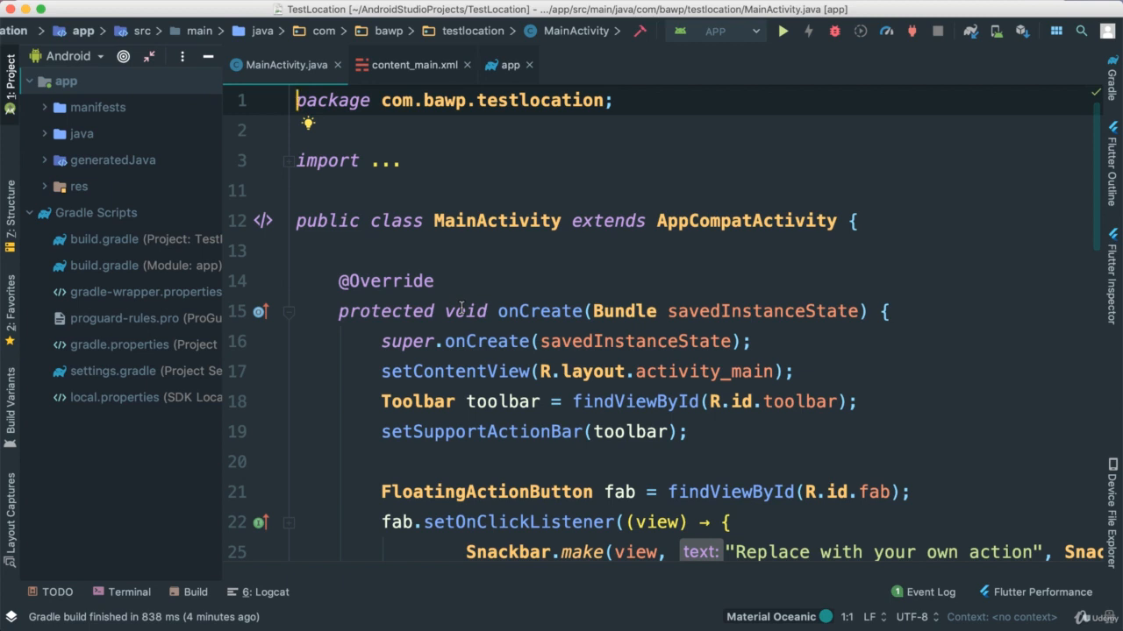
mouse_move(552, 310)
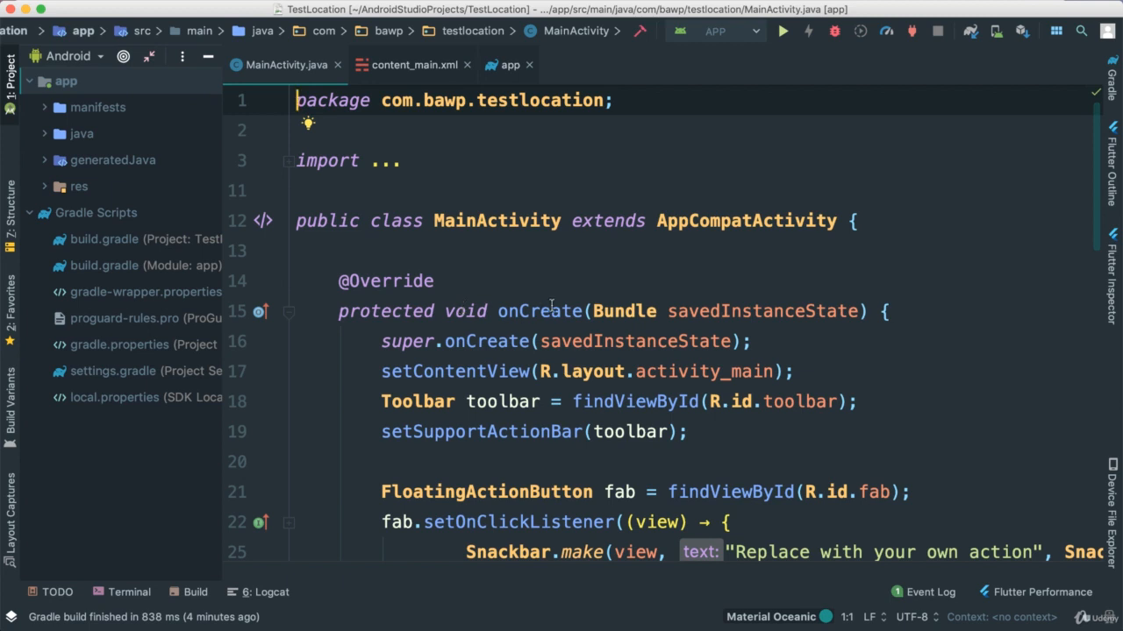
- Scroll the Project panel to reach AndroidManifest.xml
scroll("down", 3)
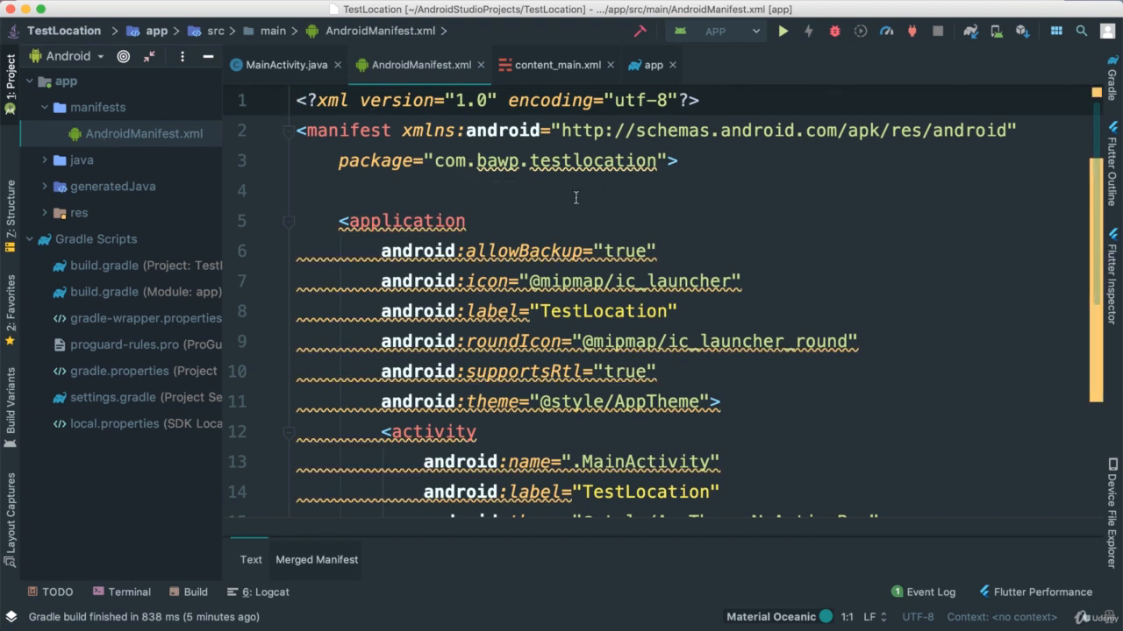
- Declare uses-permission tags for INTERNET, ACCESS_FINE_LOCATION and ACCESS_COARSE_LOCATION above the application element
type("<")
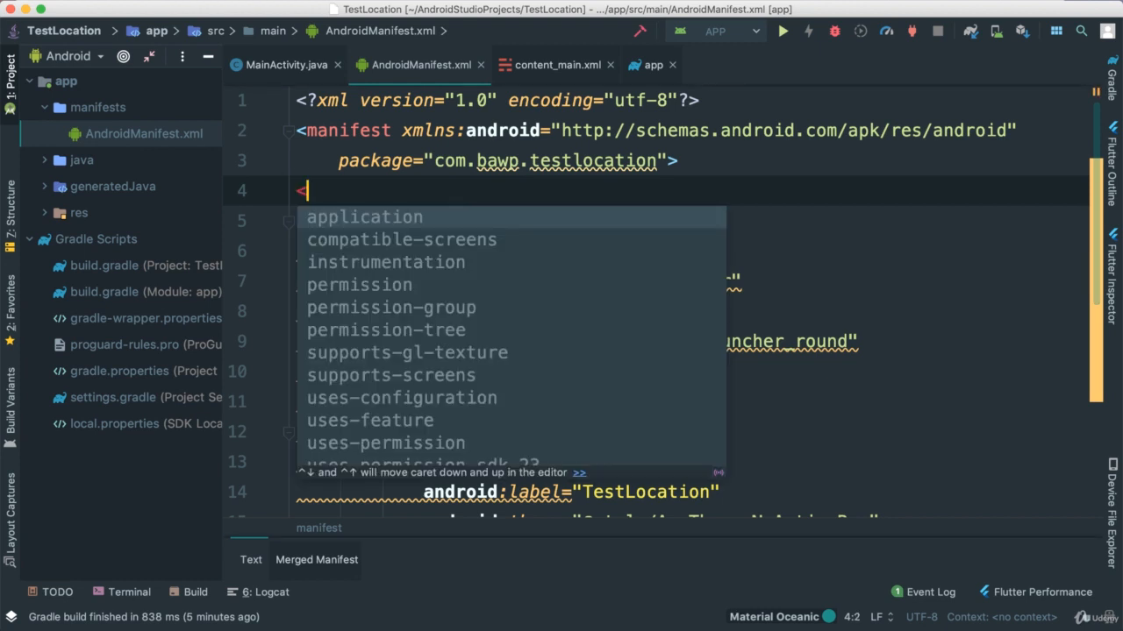
type("per")
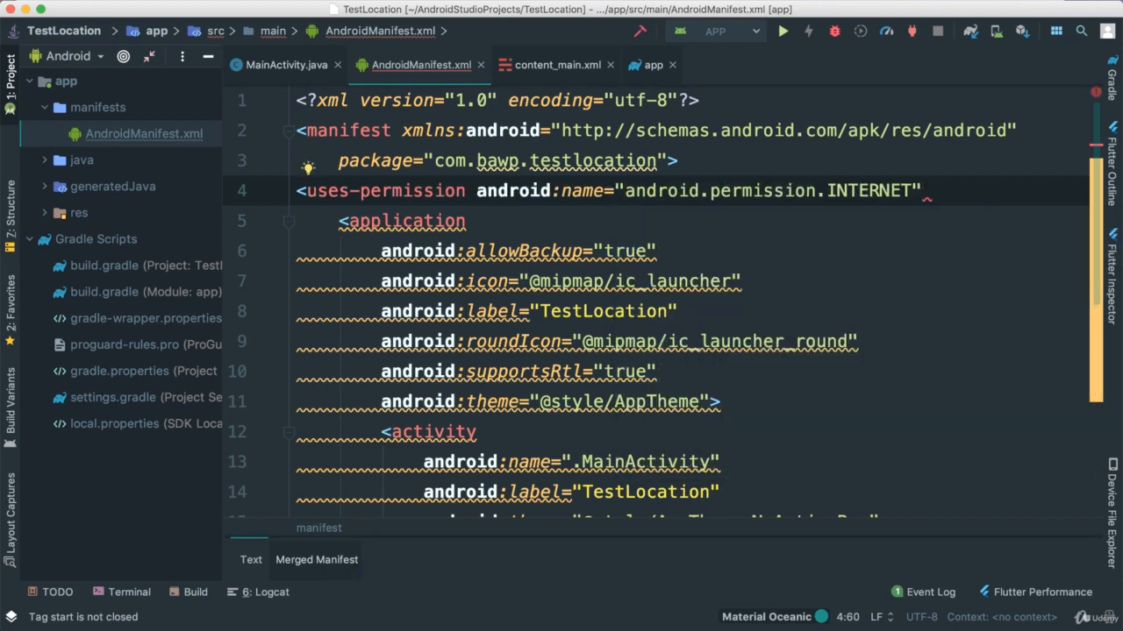
type("/>")
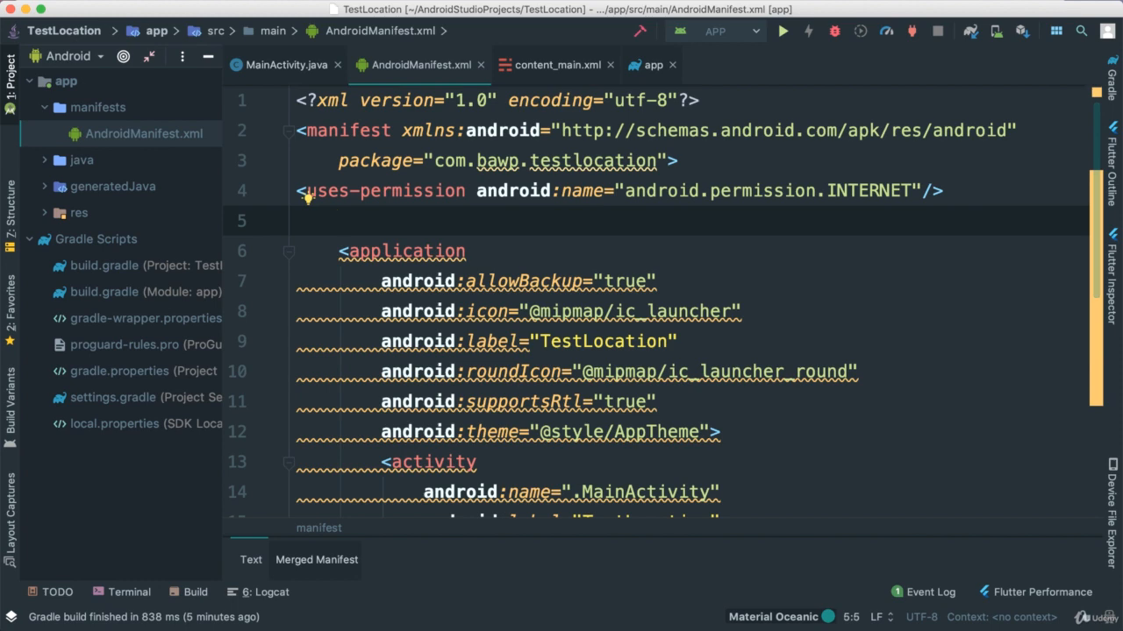
type("<us")
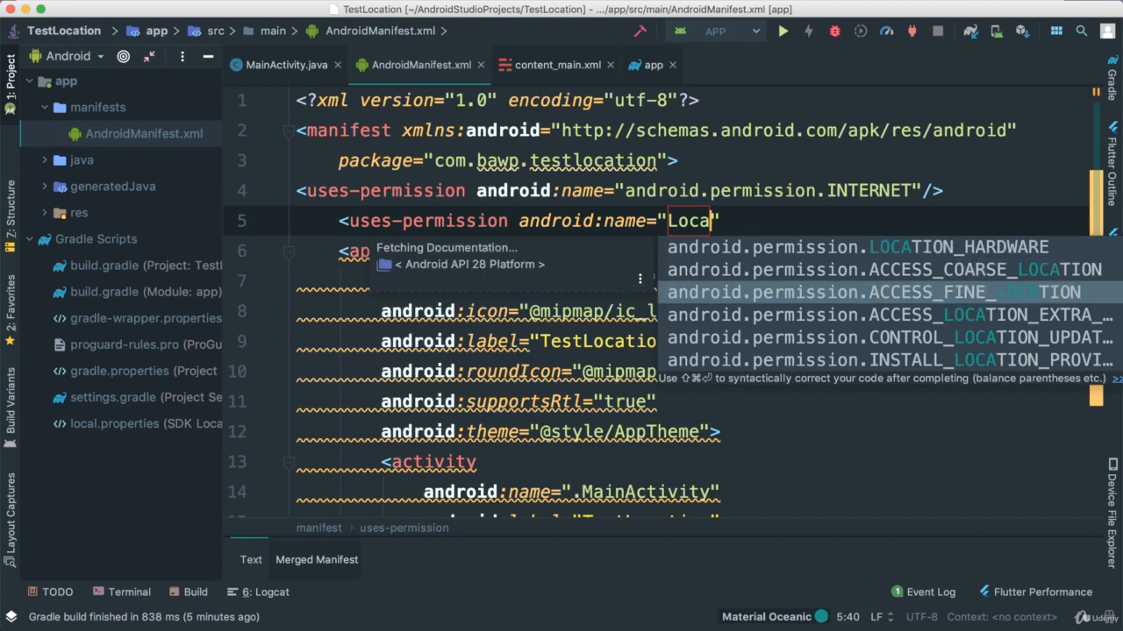
left_click(883, 292)
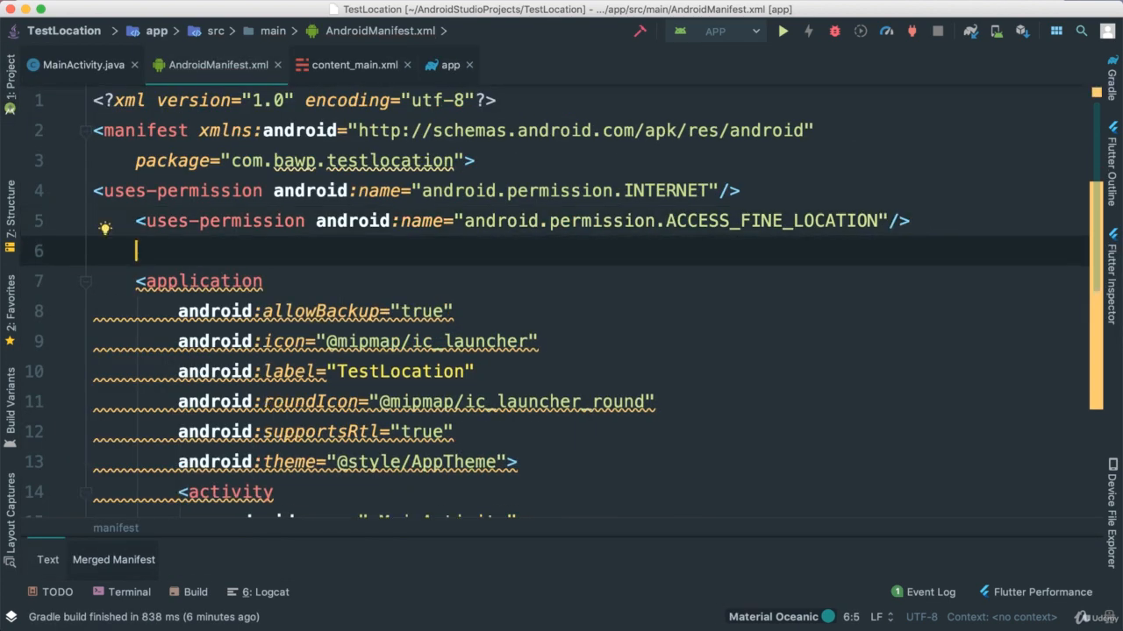
type("<uses-permission android:name=\"")
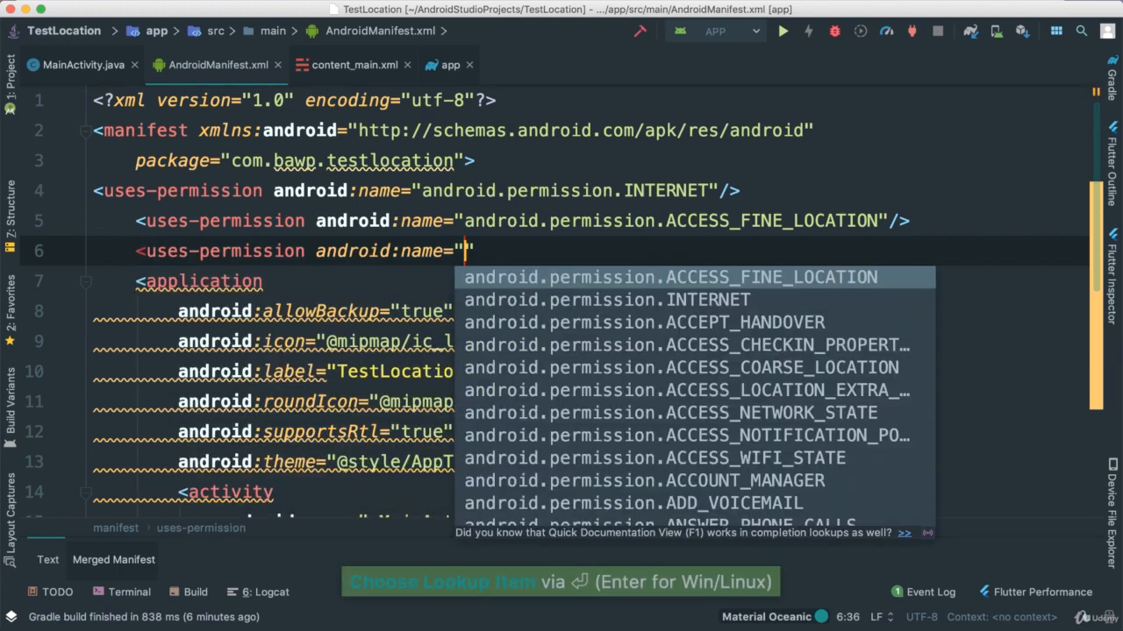
type("Coar")
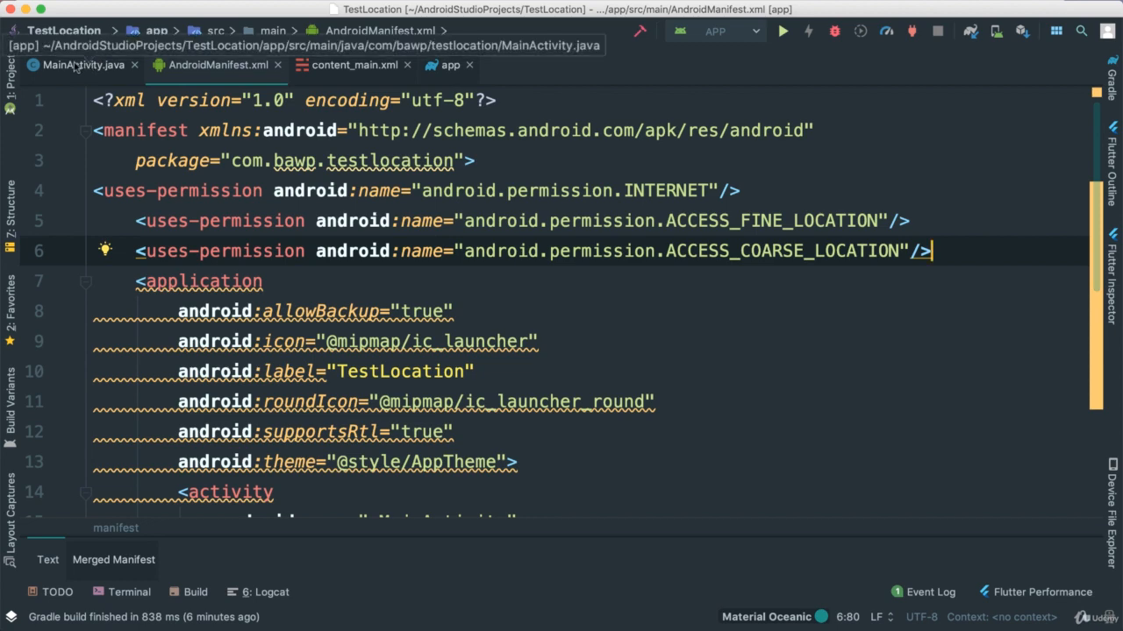
- In MainActivity.java add an onPostResume override calling super.onPostResume() after onOptionsItemSelected
left_click(84, 64)
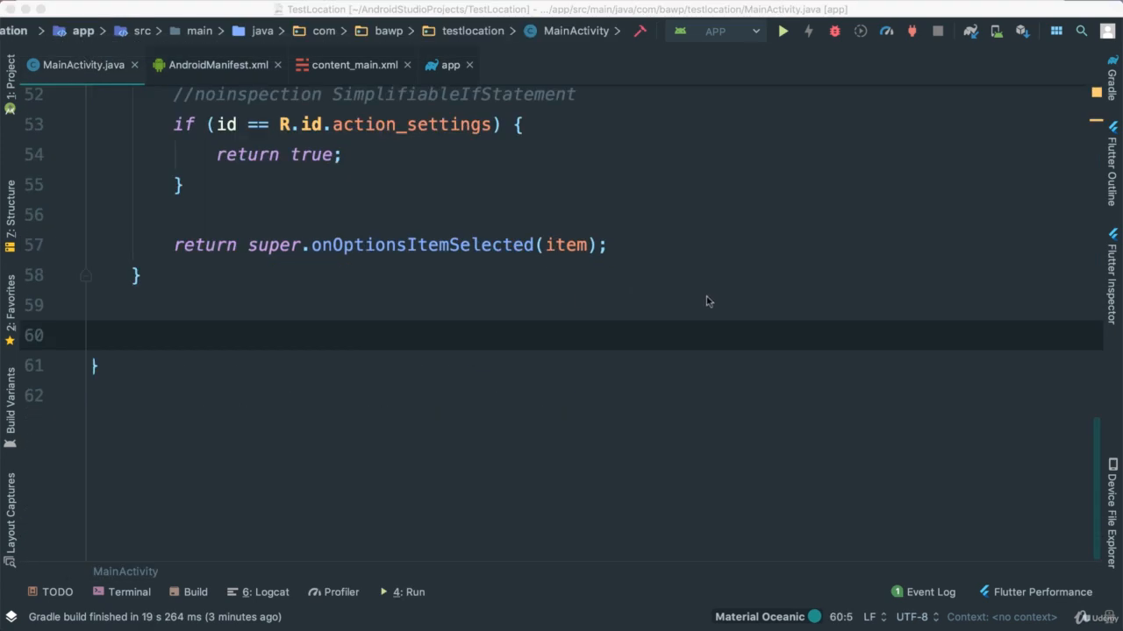
scroll("up", 3)
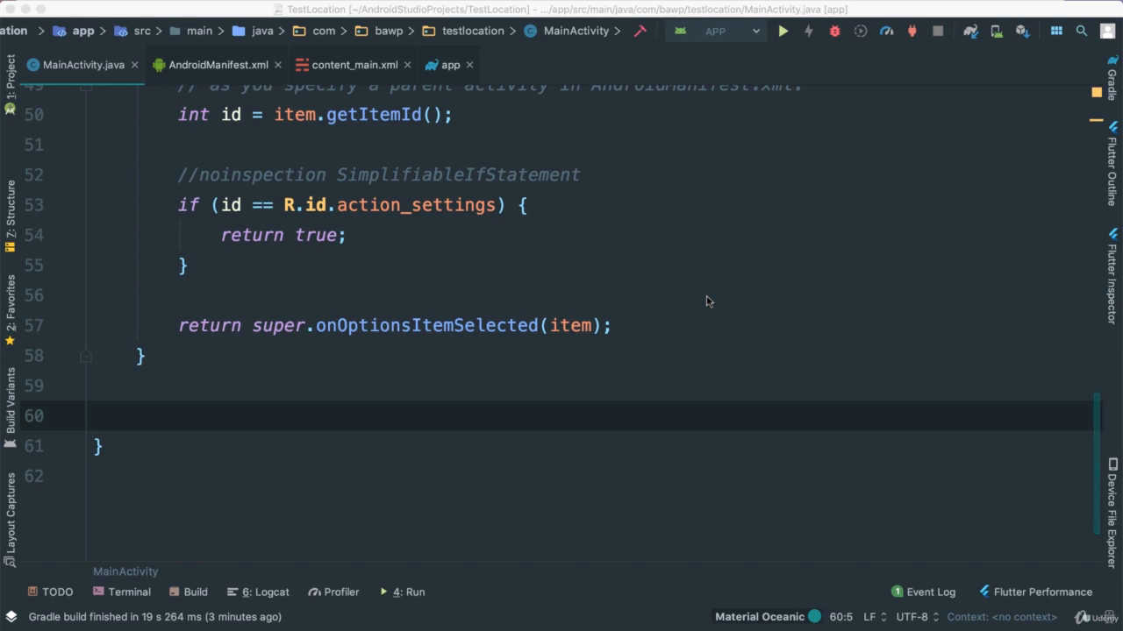
mouse_move(439, 357)
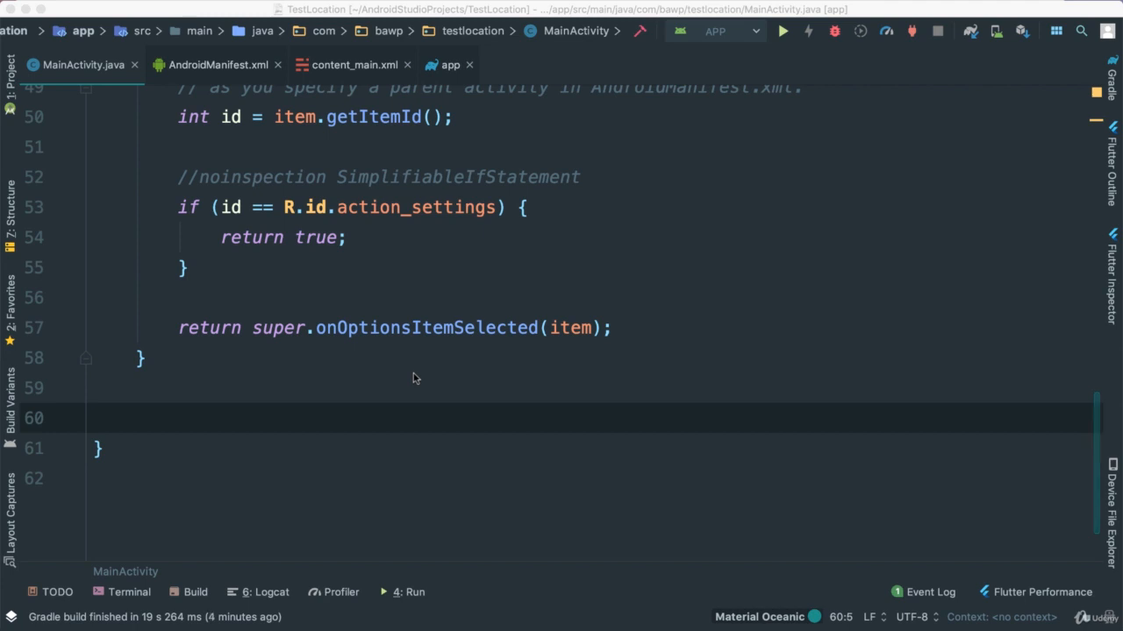
left_click(144, 358)
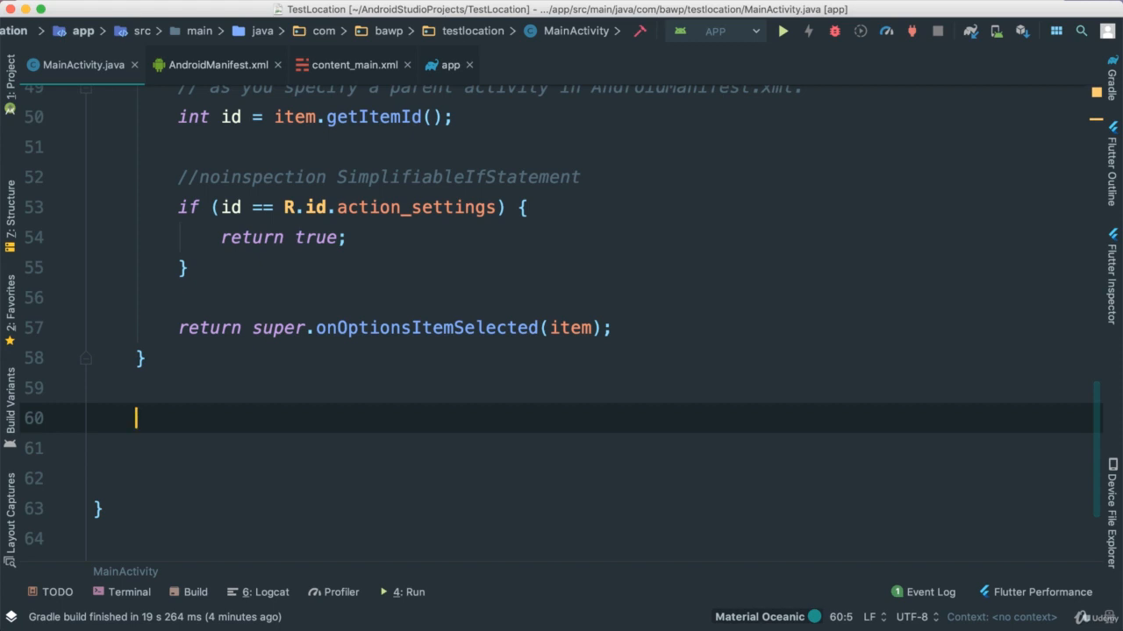
type("onPostResume() {")
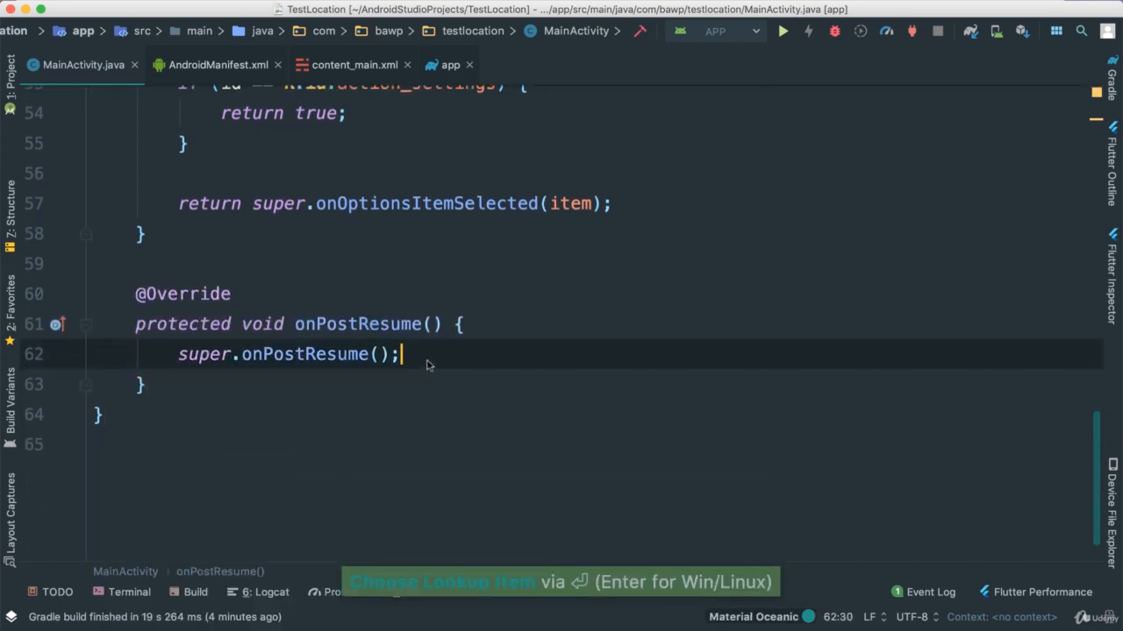
key("enter")
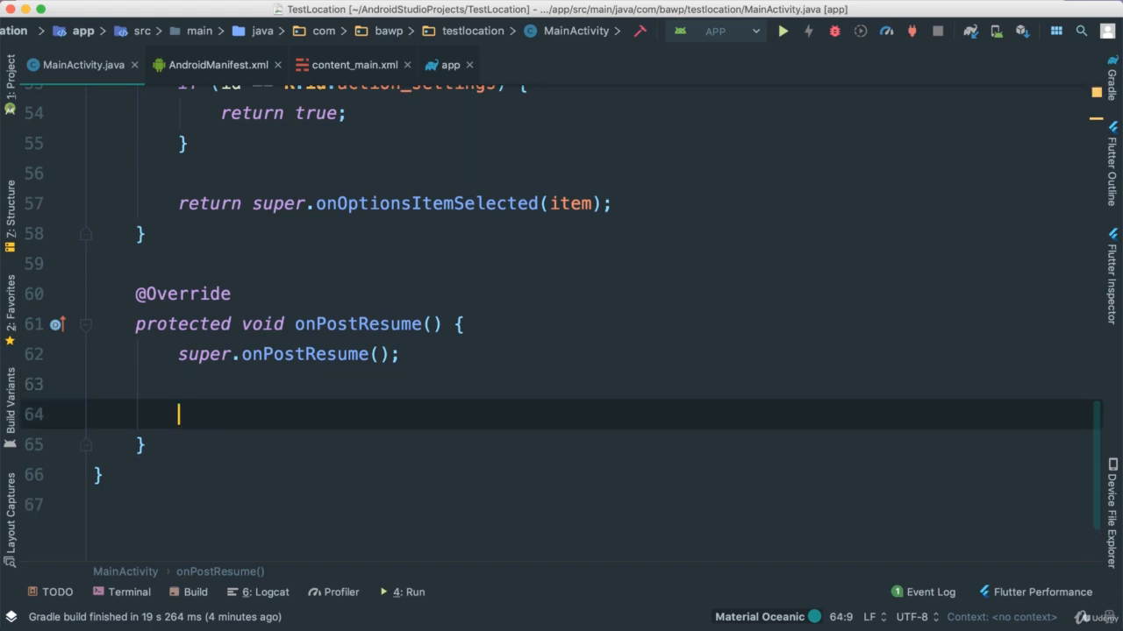
- Declare int errorCode = GoogleApiAvailability.getInstance().isGooglePlayServicesAvailable(this)
type("int")
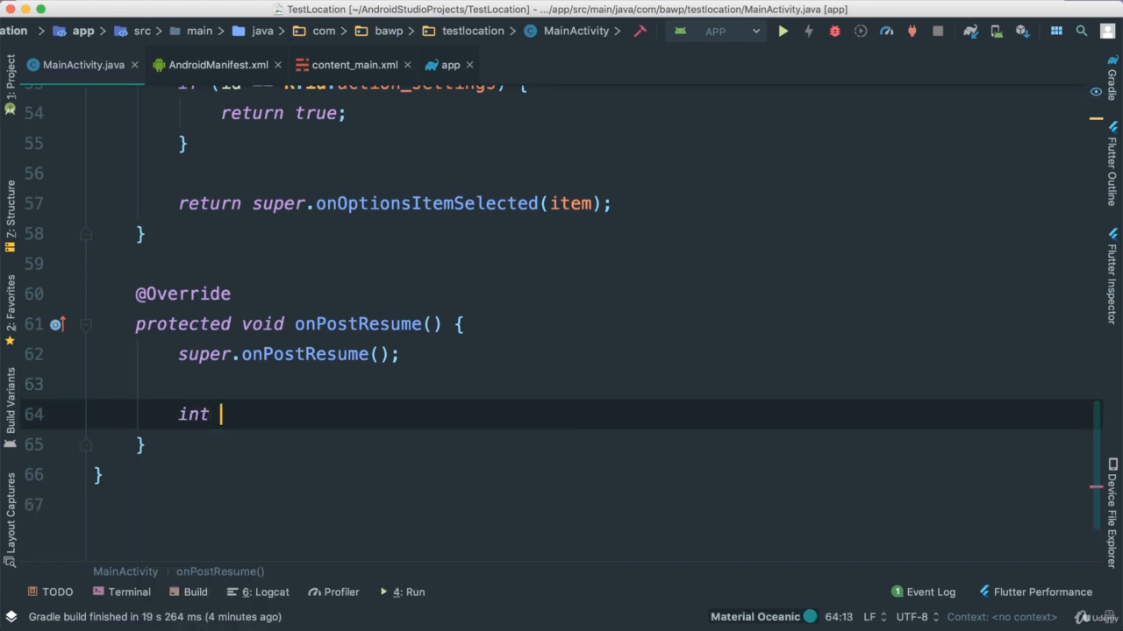
type("errorC")
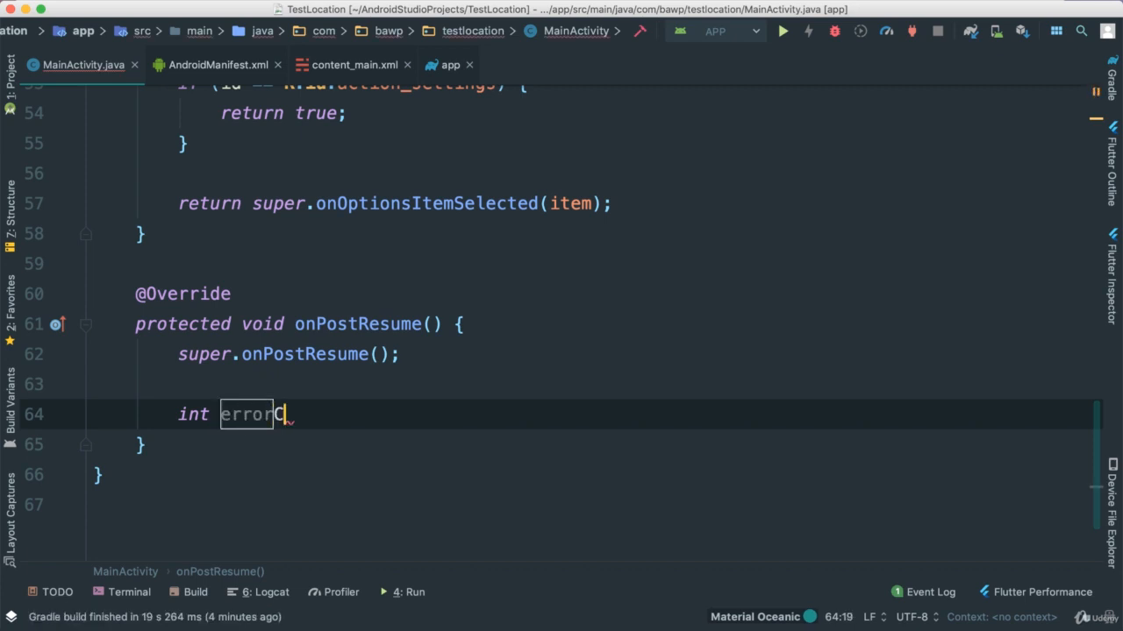
type("ode =")
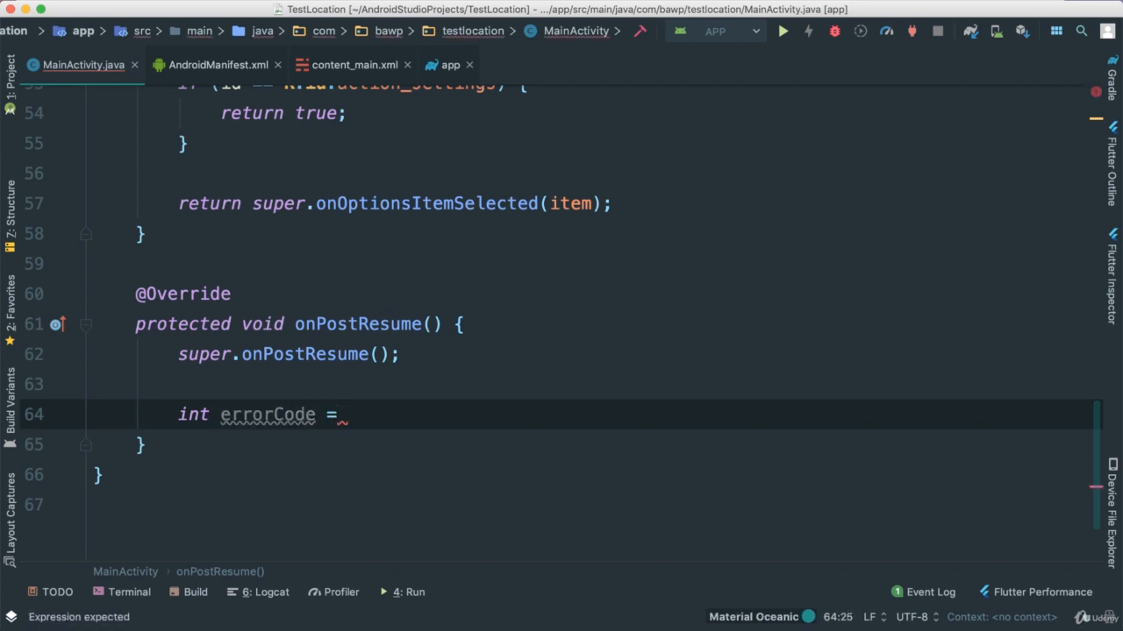
type("GoogleApiAvailability.getInstance(")
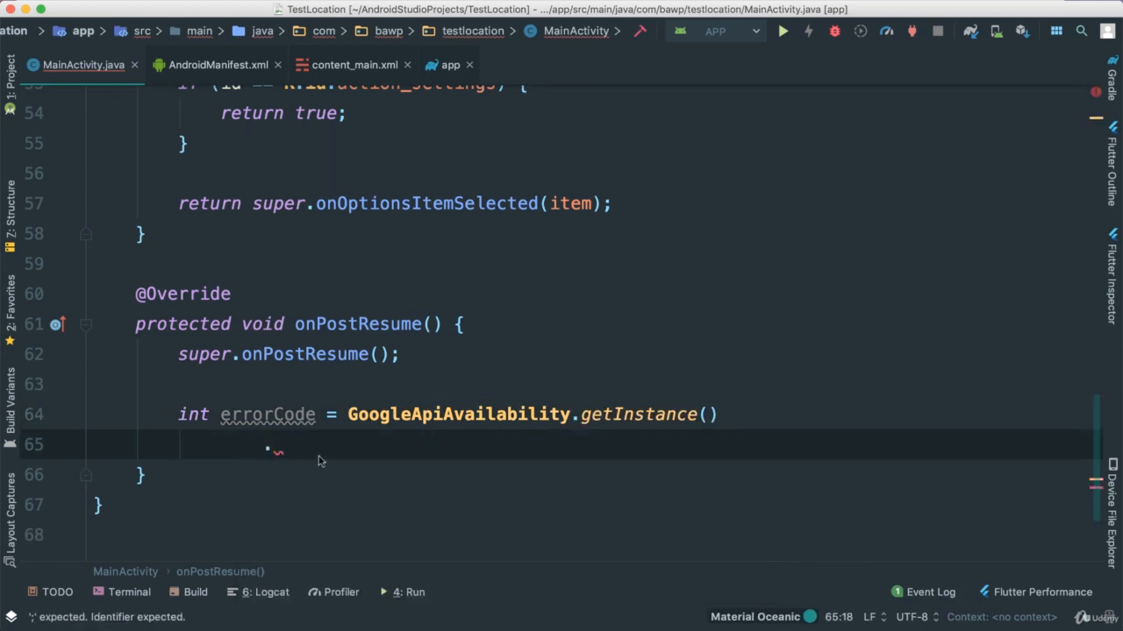
type(".is")
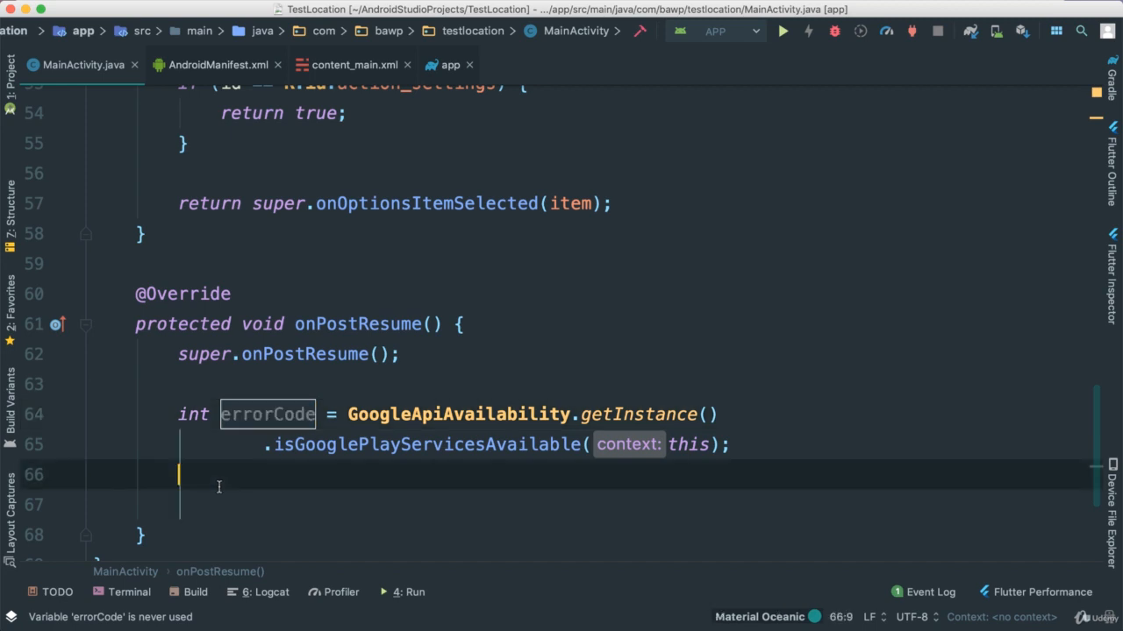
- Write an empty if block testing errorCode != ConnectionResult.SUCCESS
type("if (")
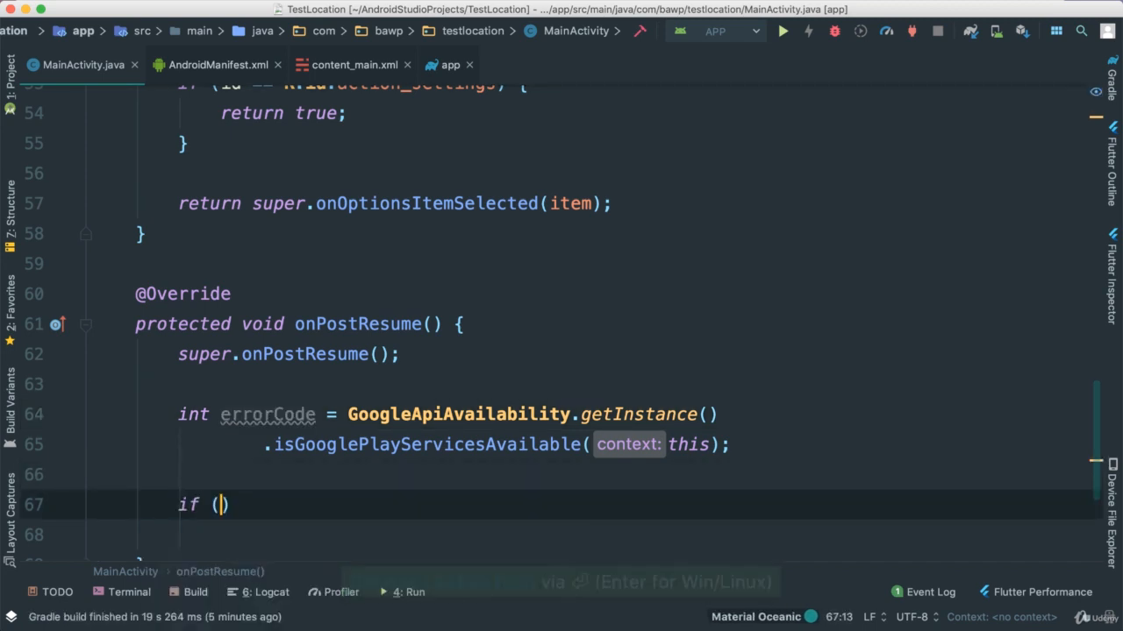
type("errorCode !=")
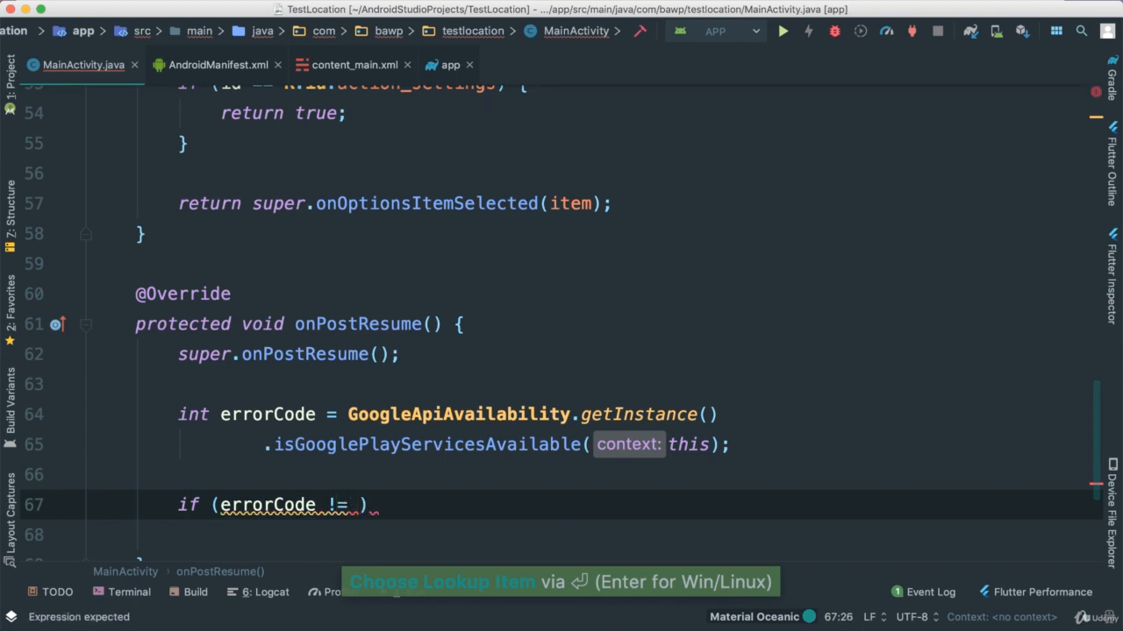
type("Conn")
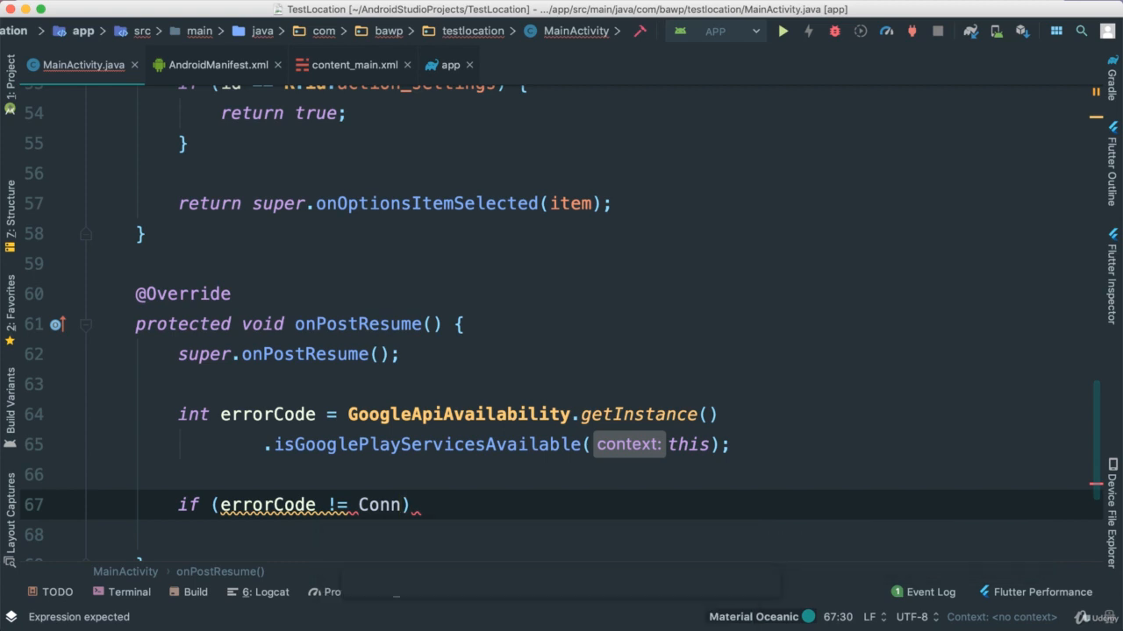
type("ConnectionResult.SUCCESS")
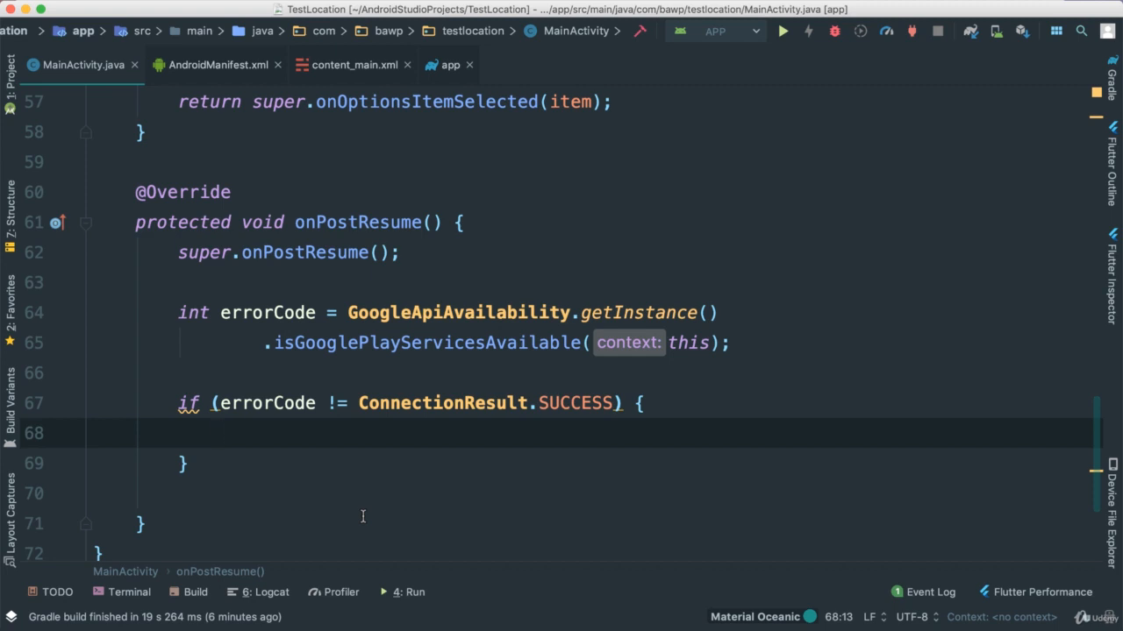
- Declare Dialog errorDialog from GoogleApiAvailability.getInstance().getErrorDialog chained on a new line
type("Dialog")
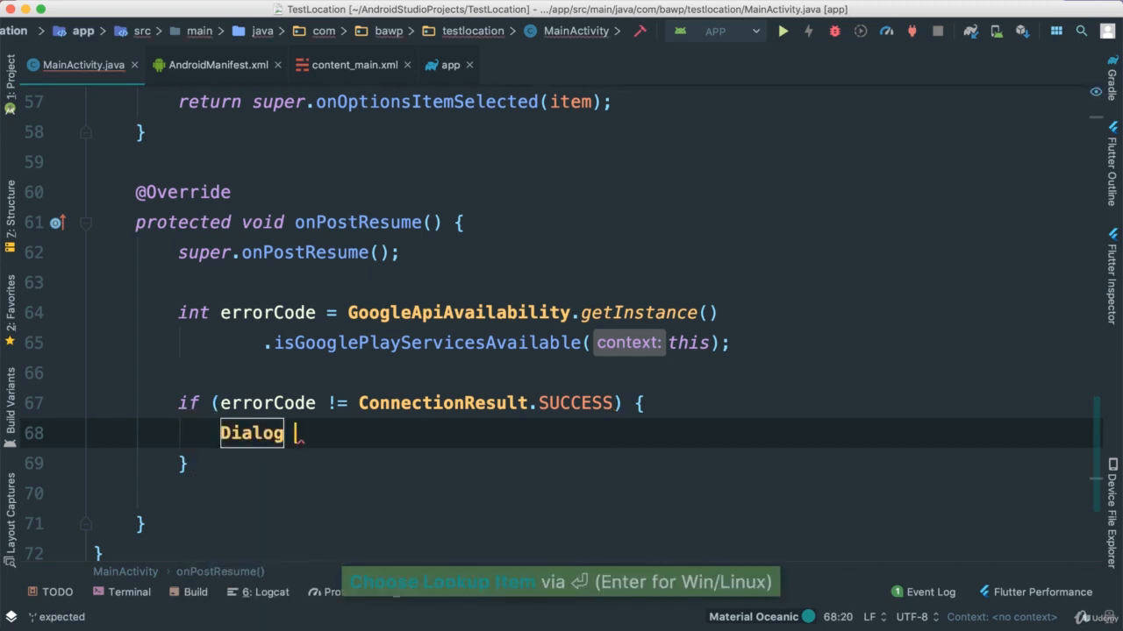
type("errorDialog =")
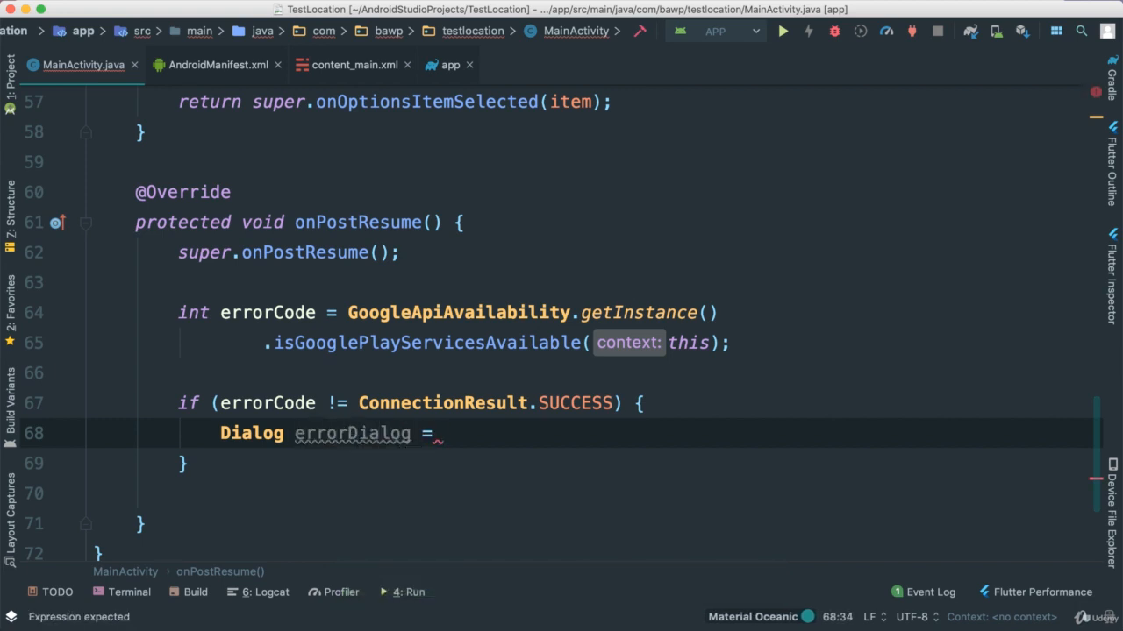
type("GoogleApiAvailability")
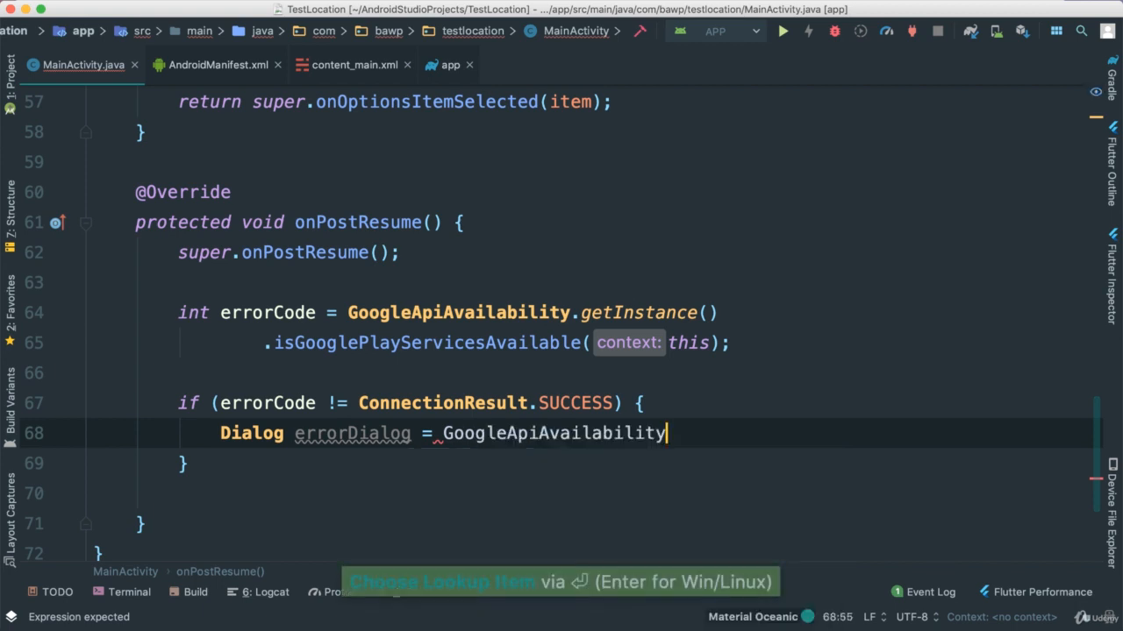
key("Enter")
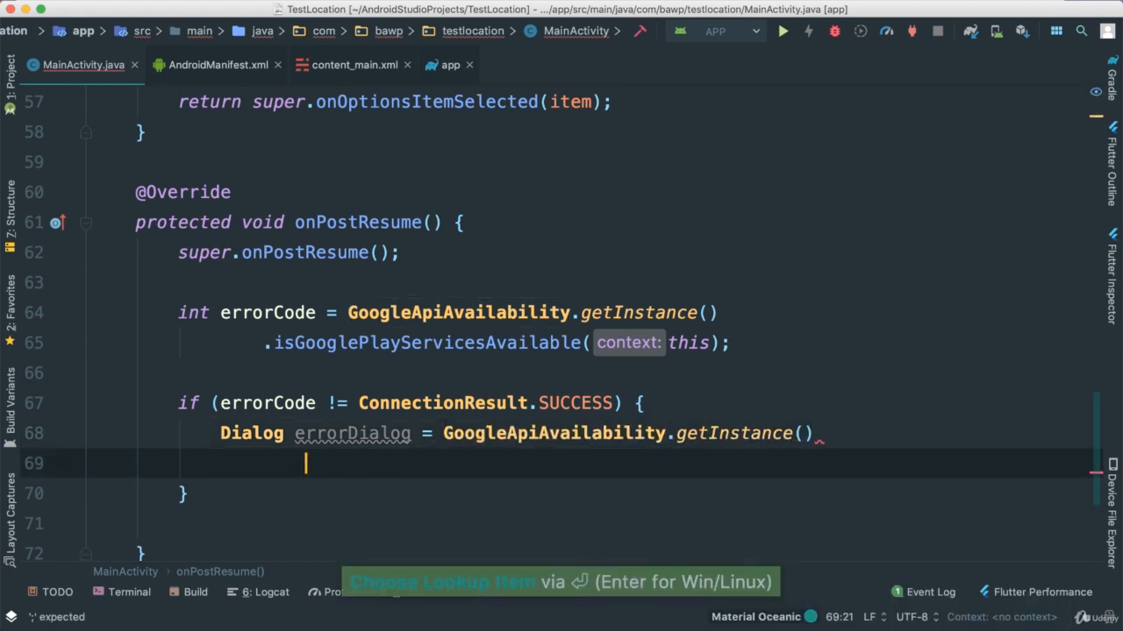
type(".getErrorDialog(this")
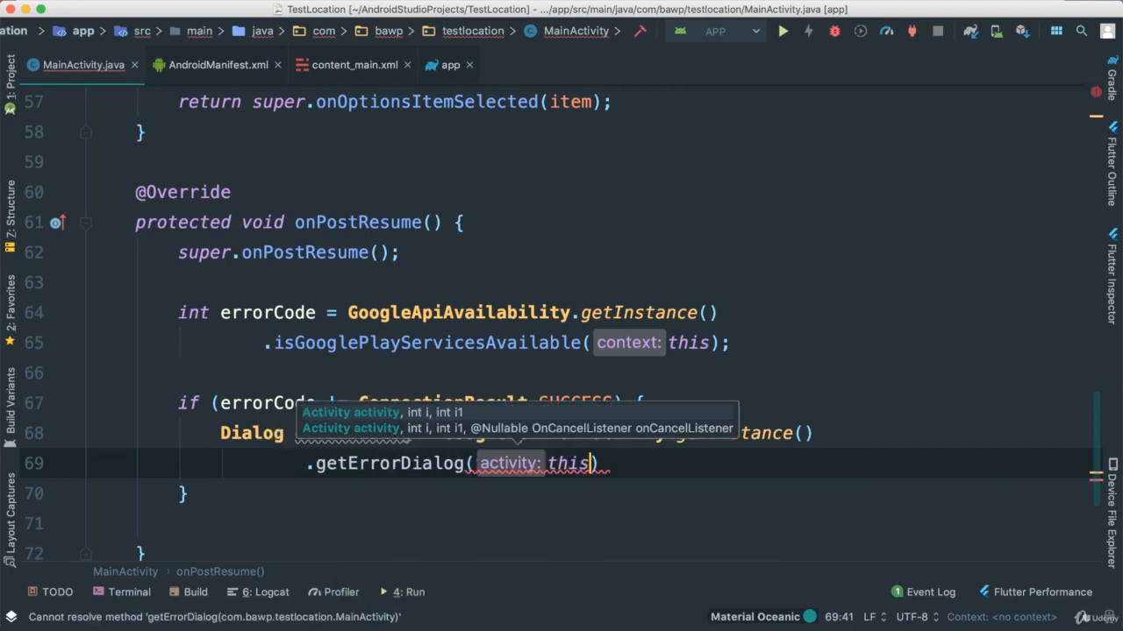
- Pass errorCode twice and a new OnCancelListener with an empty onCancel override
type(",")
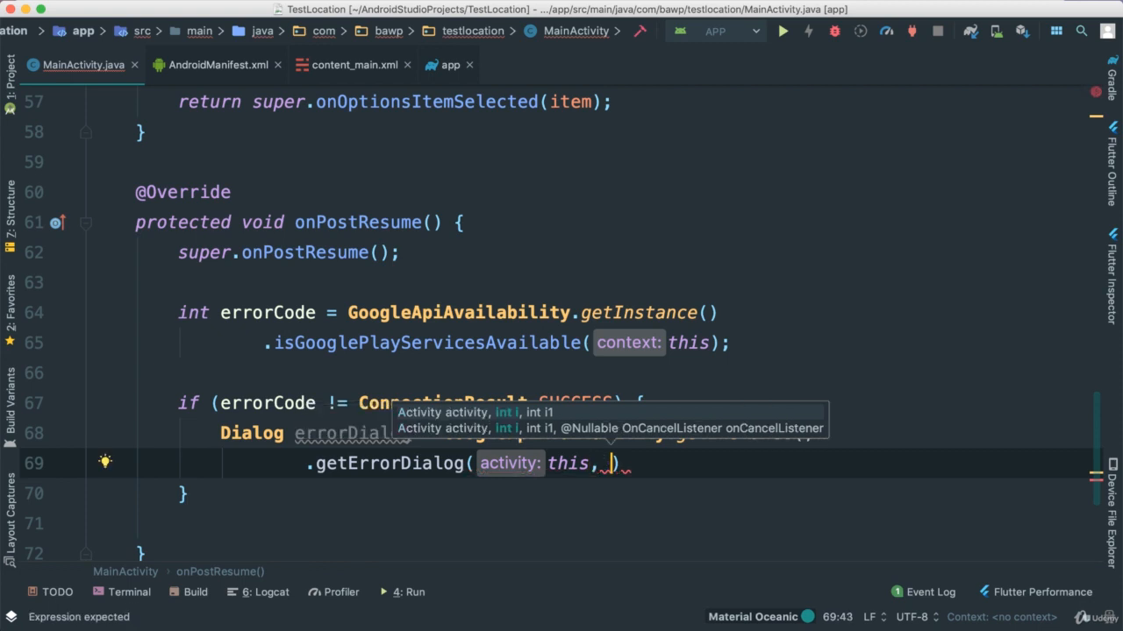
type("errorCode, errorCode")
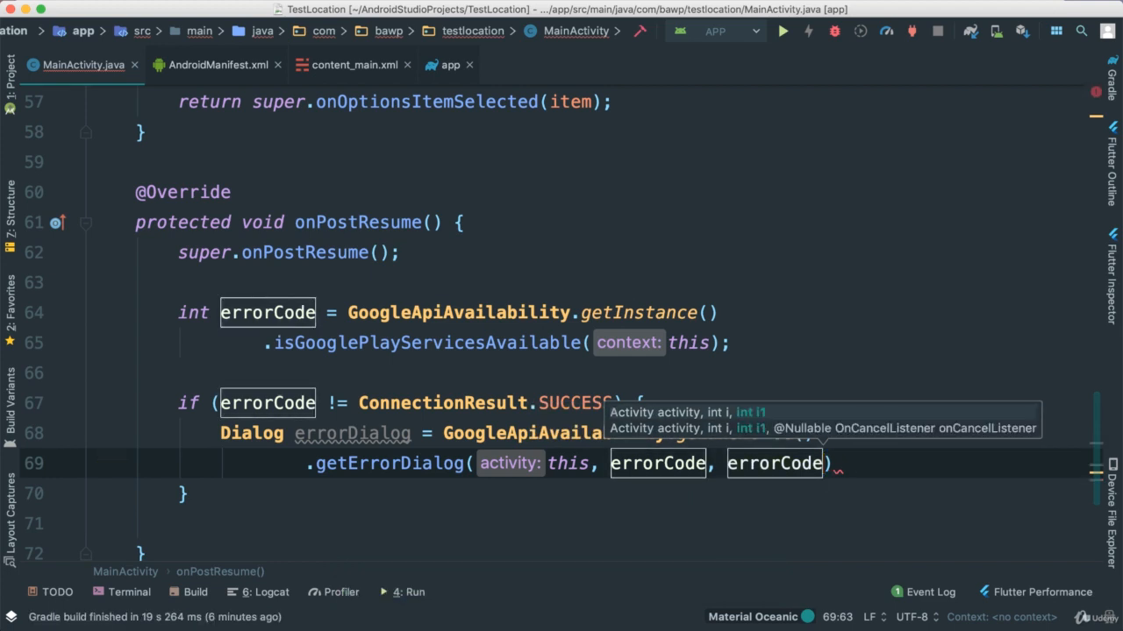
type(",")
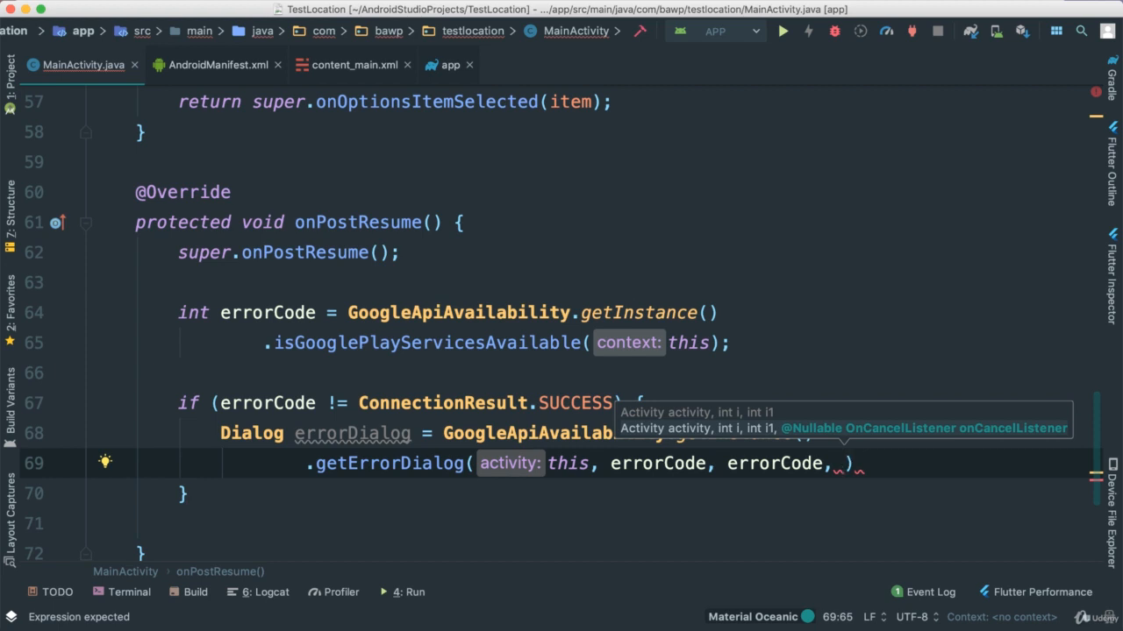
type("new On")
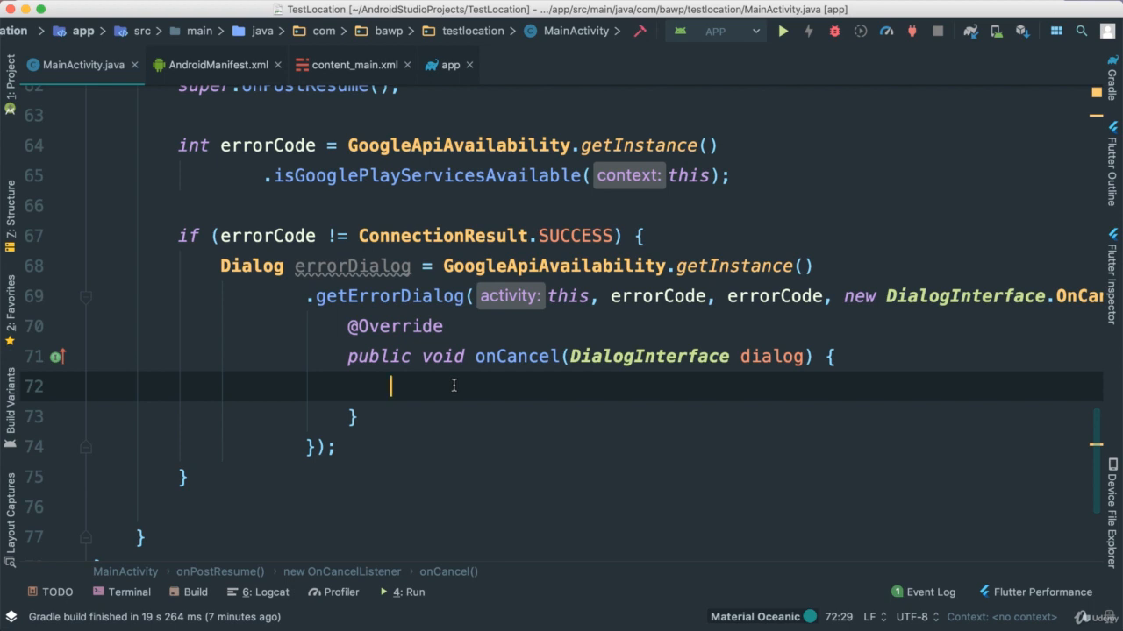
- Make onCancel show Toast.makeText(MainActivity.this, "No services", Toast.LENGTH_LONG).show()
type("Toast.makeText(this, \"o")
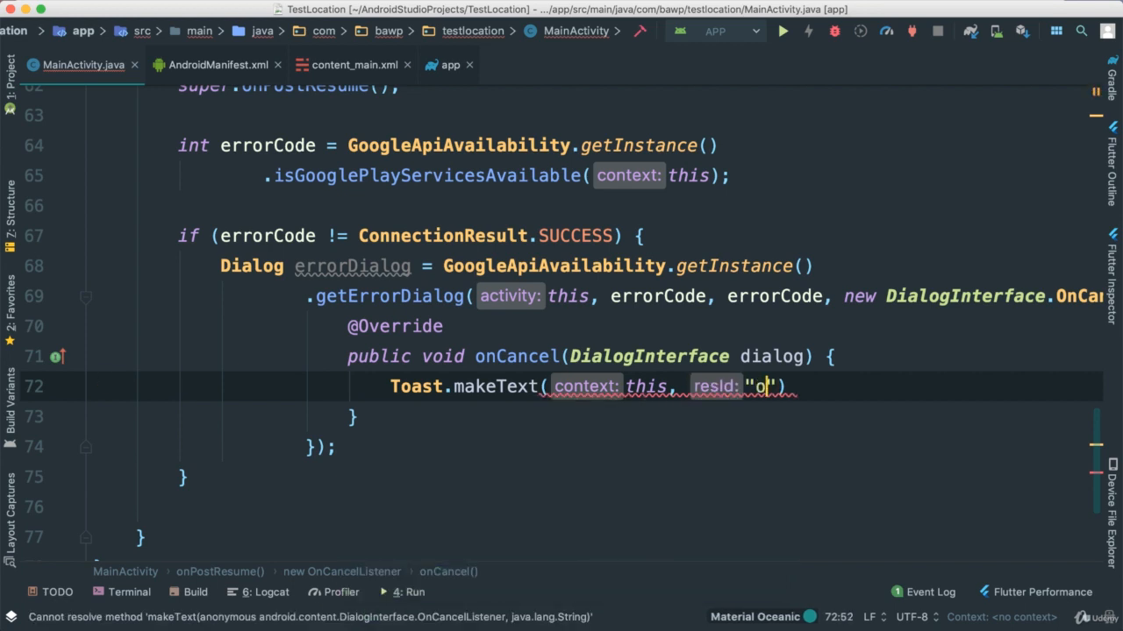
type("Notf")
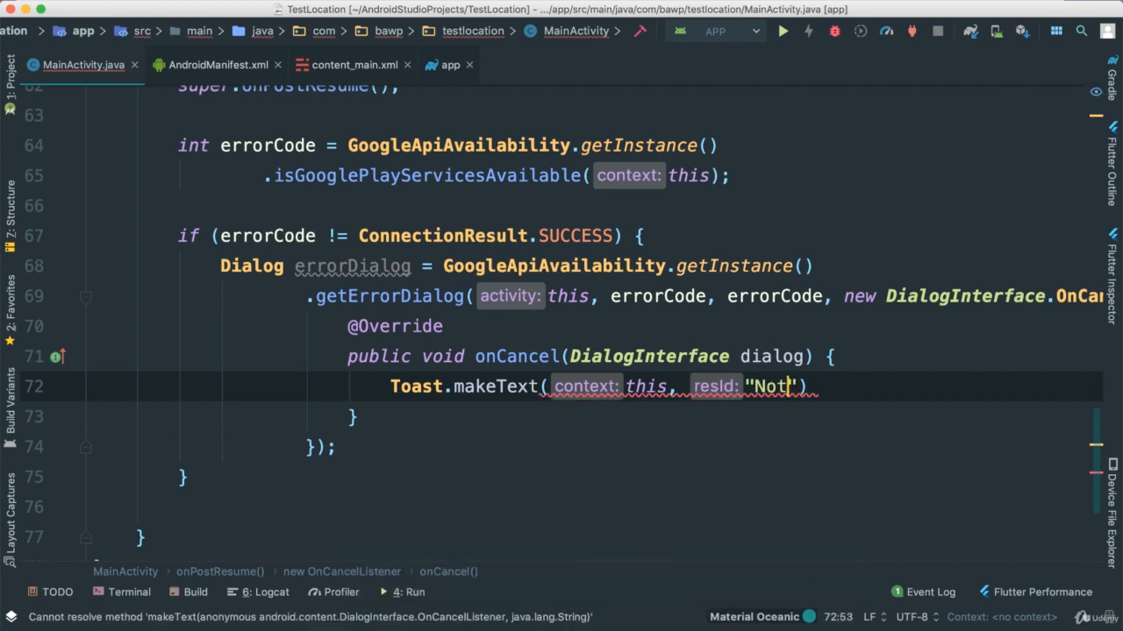
type("No services")
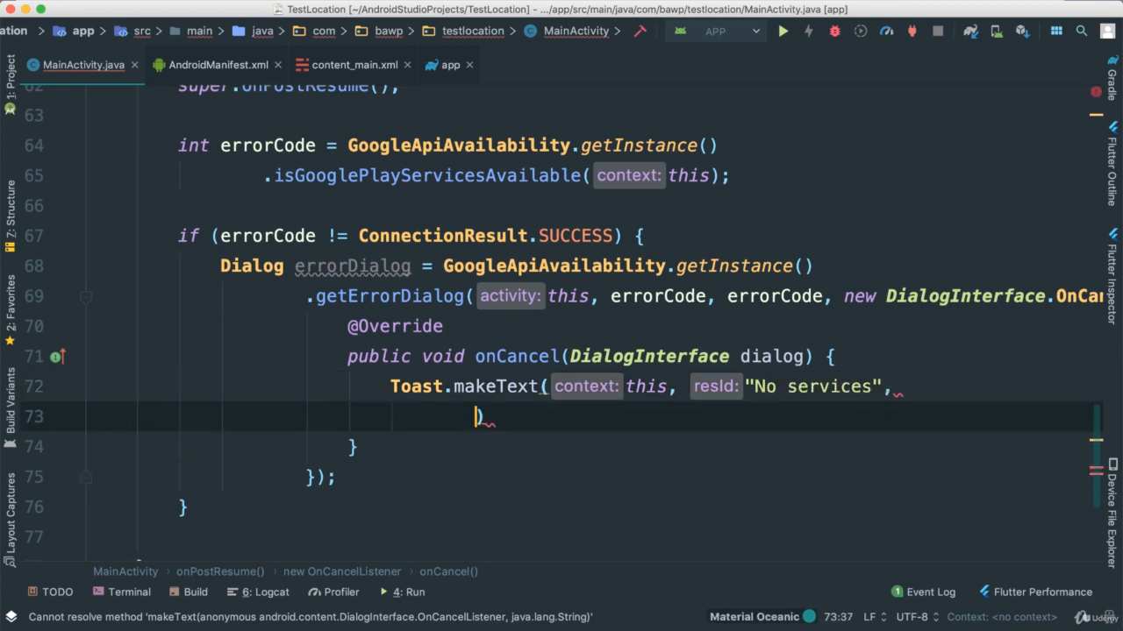
type("Toast.LENGTH_LONG")
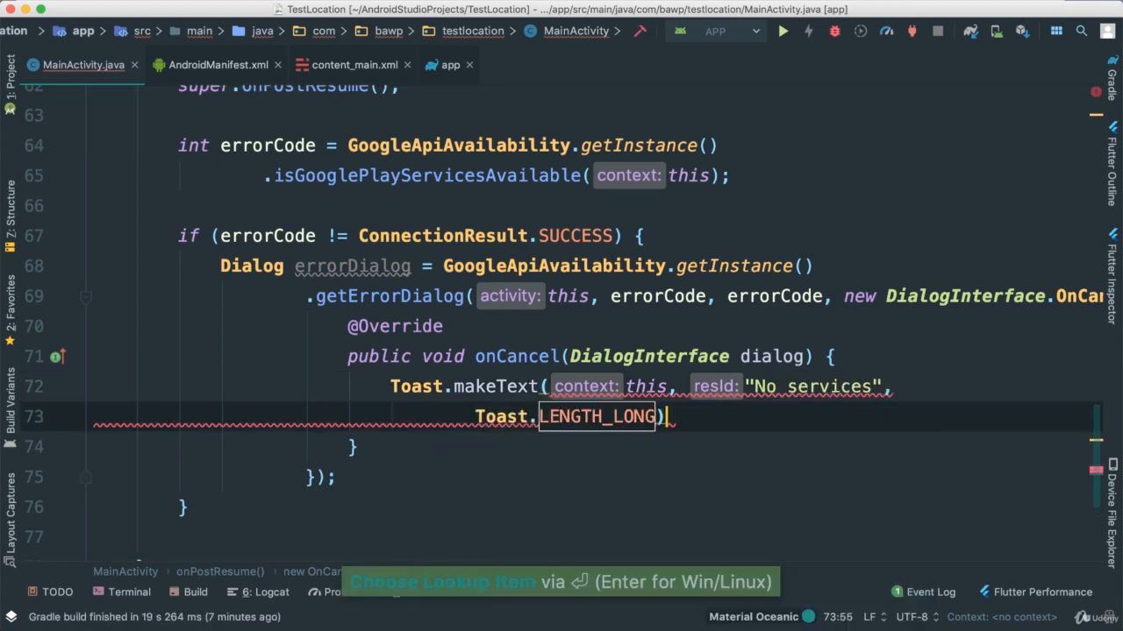
type(".show();")
left_click(641, 387)
type("MainActivity.")
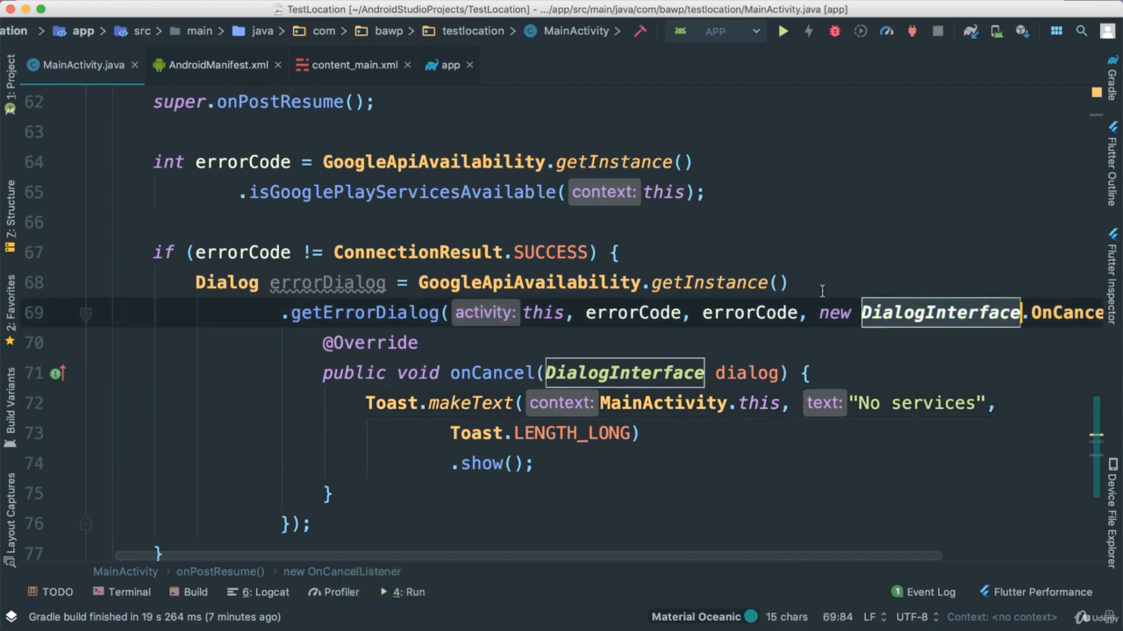
left_click(627, 432)
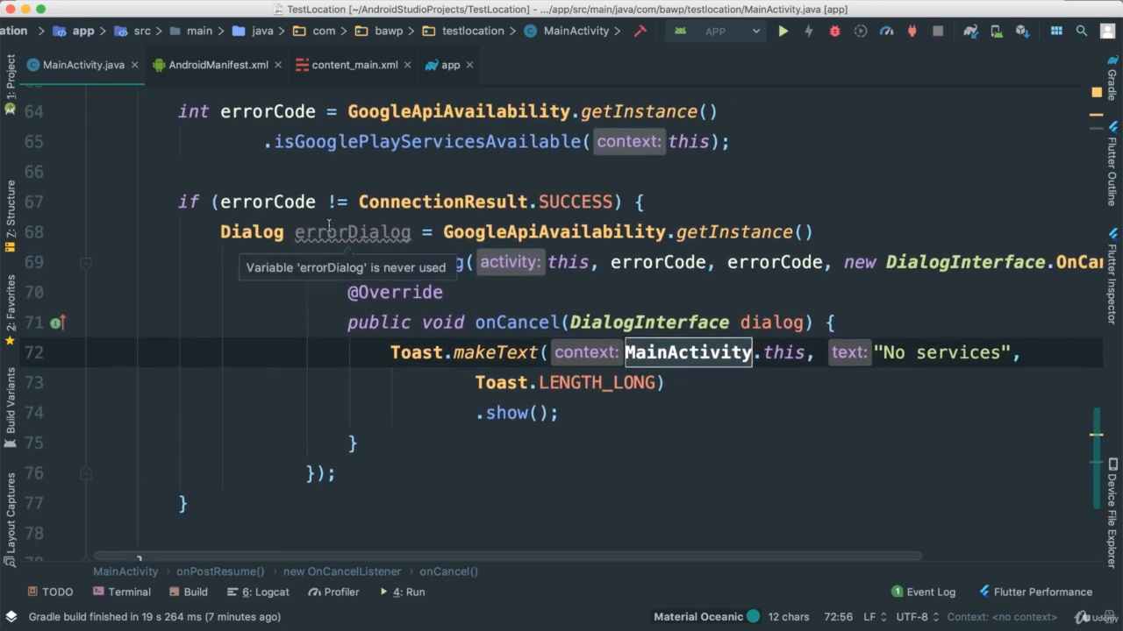
scroll("down", 3)
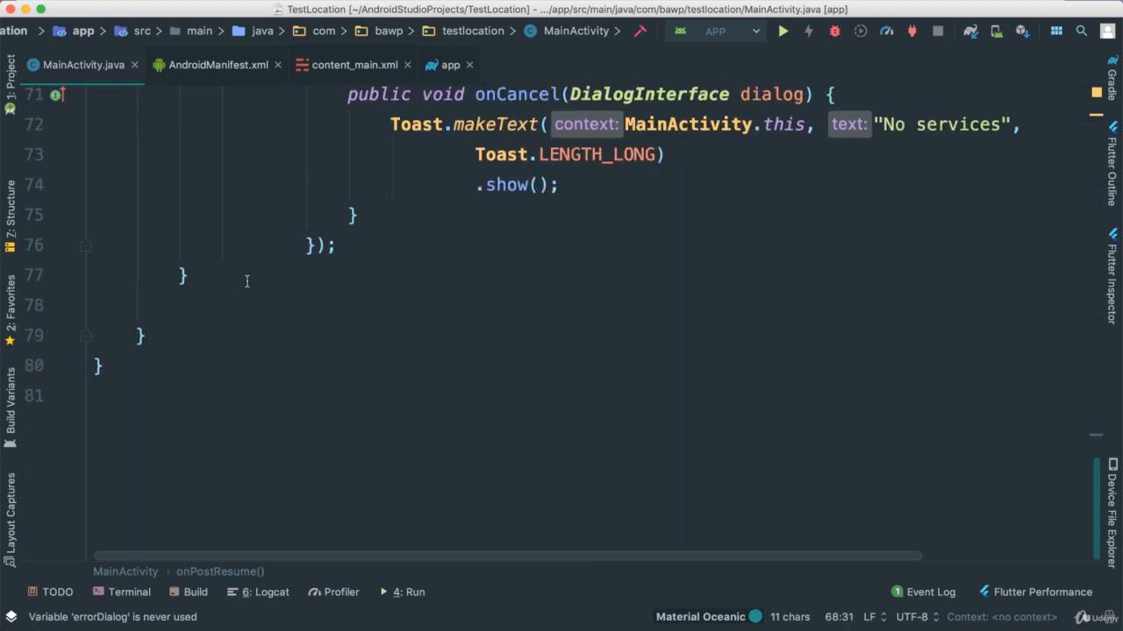
- Add errorDialog.show() after the dialog setup and start running the app
type("d")
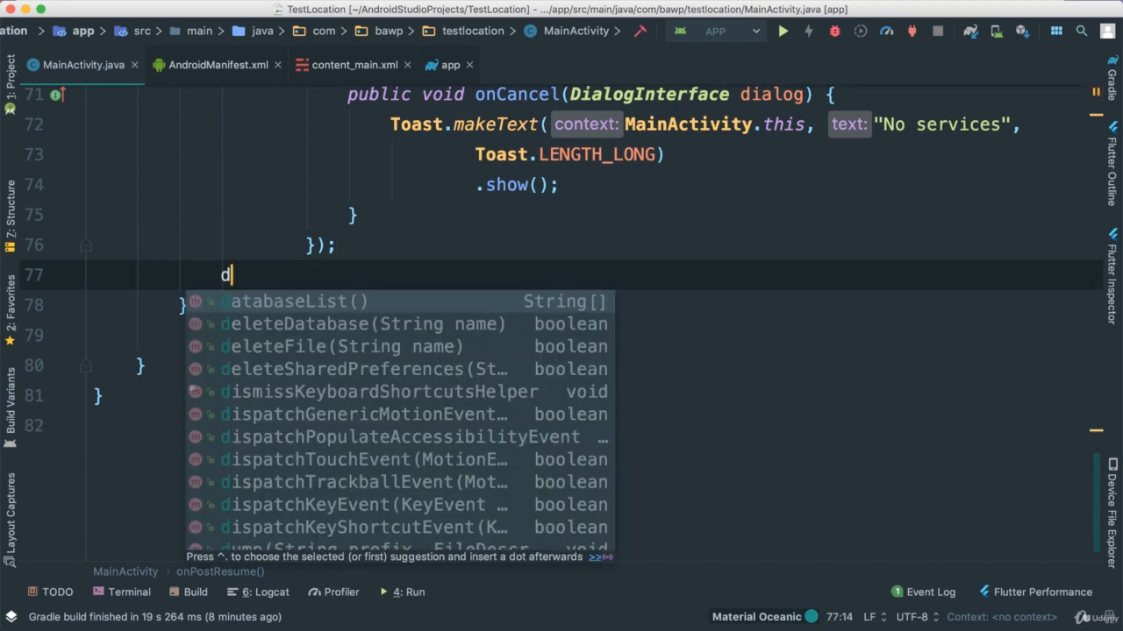
type("errorDialog.show();")
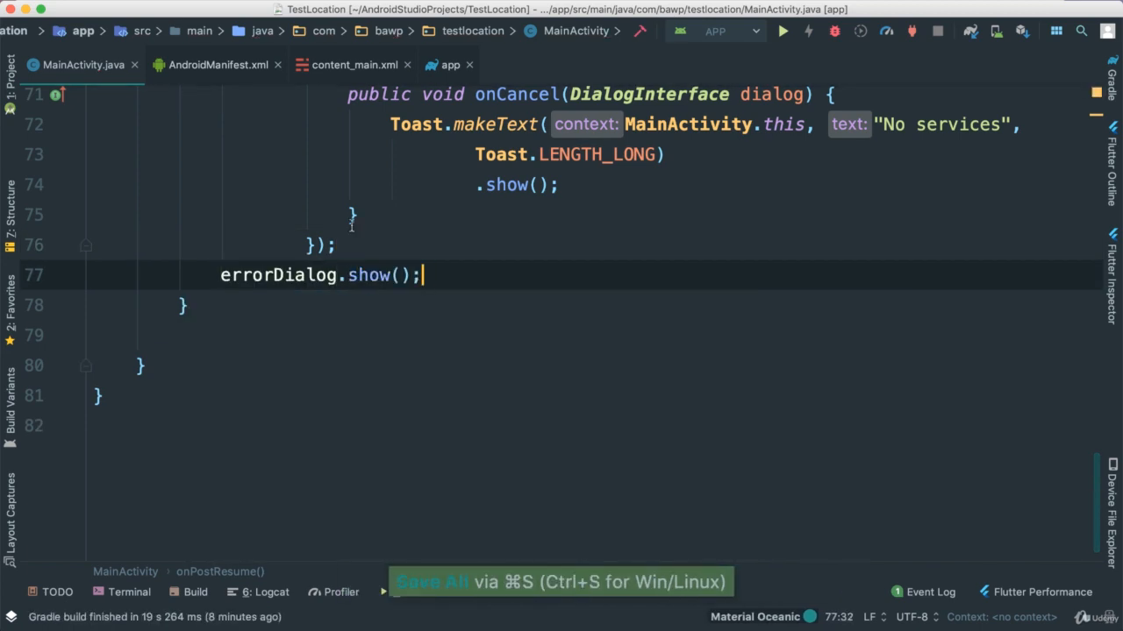
scroll("up", 3)
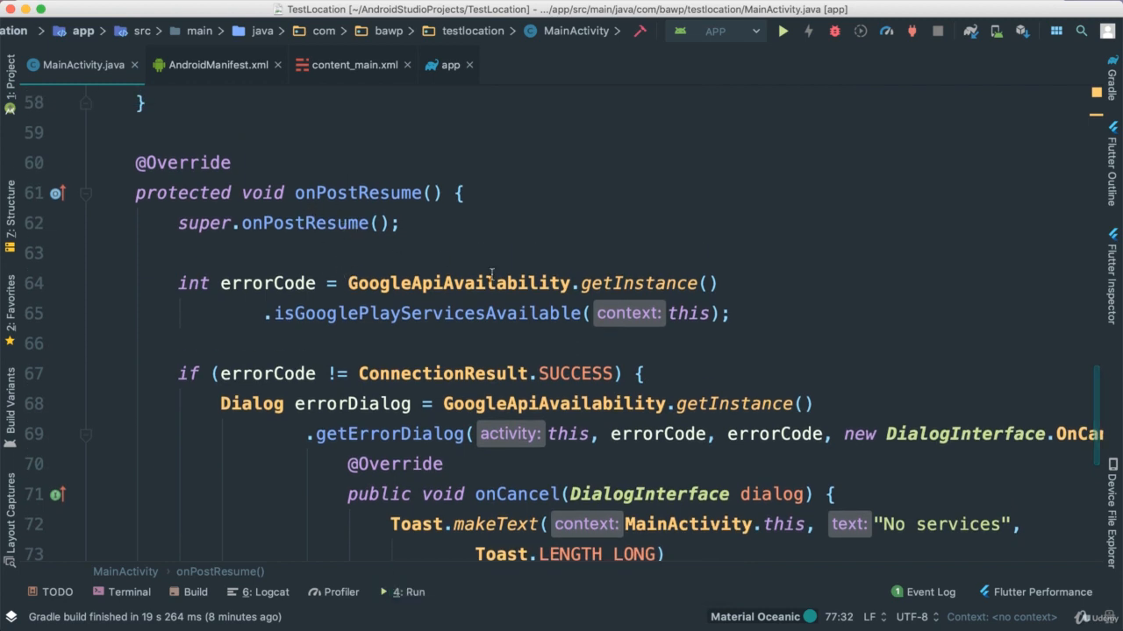
mouse_move(459, 250)
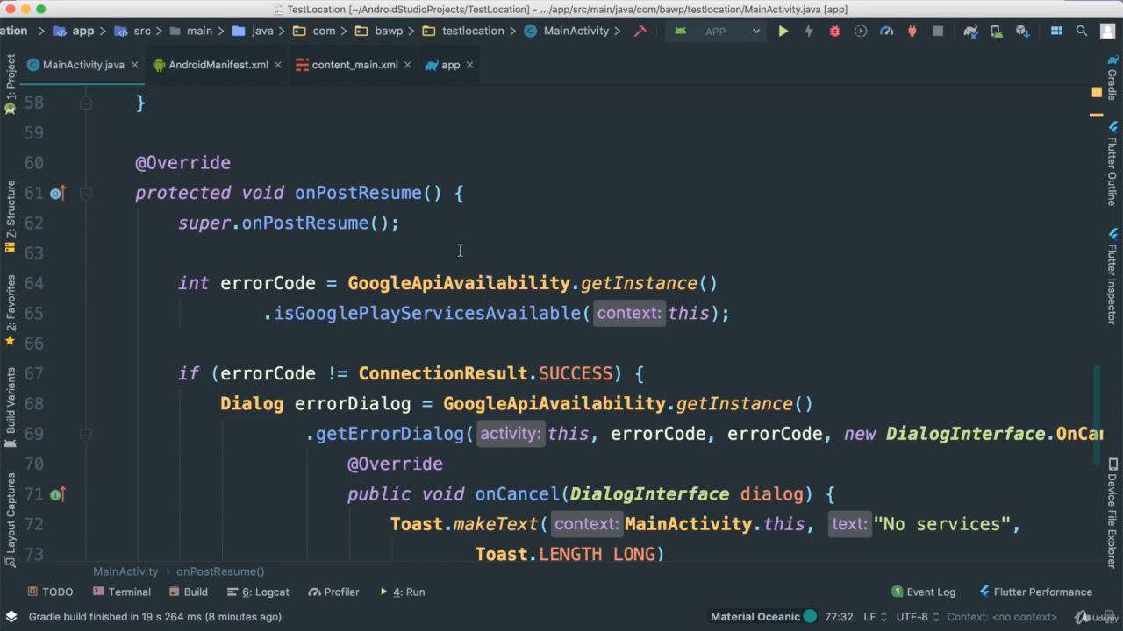
scroll("down", 3)
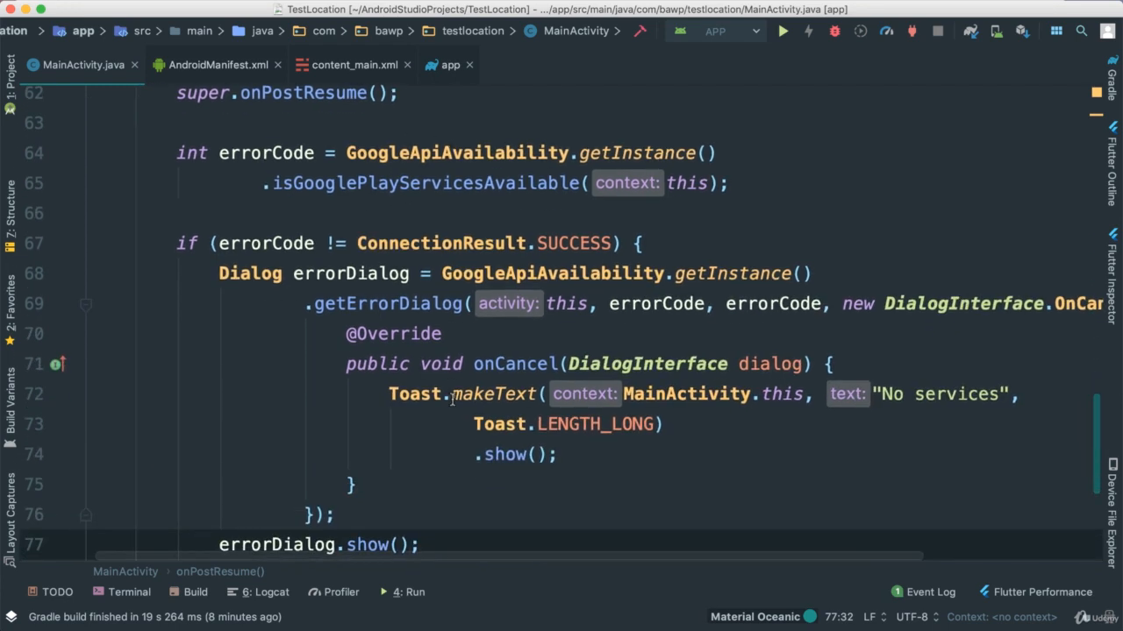
left_click(780, 31)
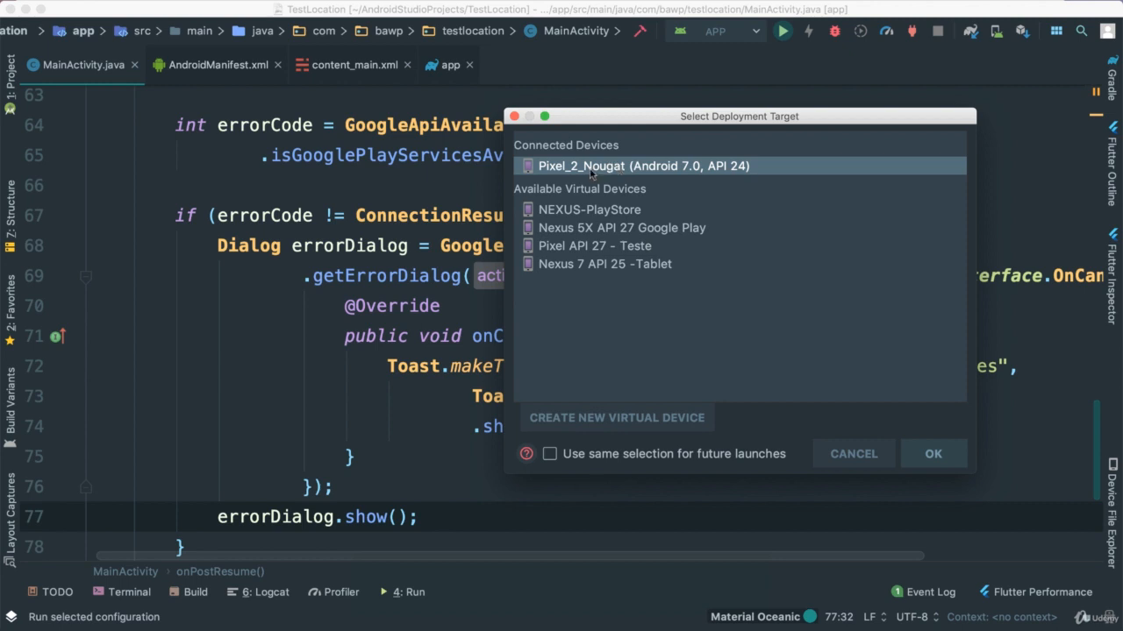
mouse_move(592, 173)
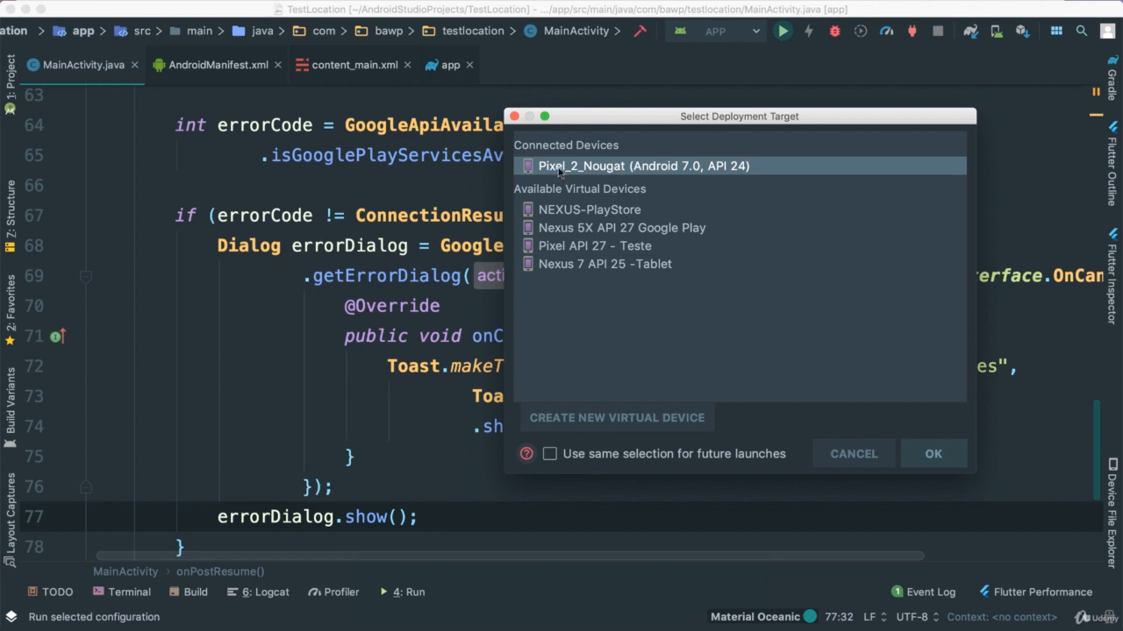
mouse_move(640, 173)
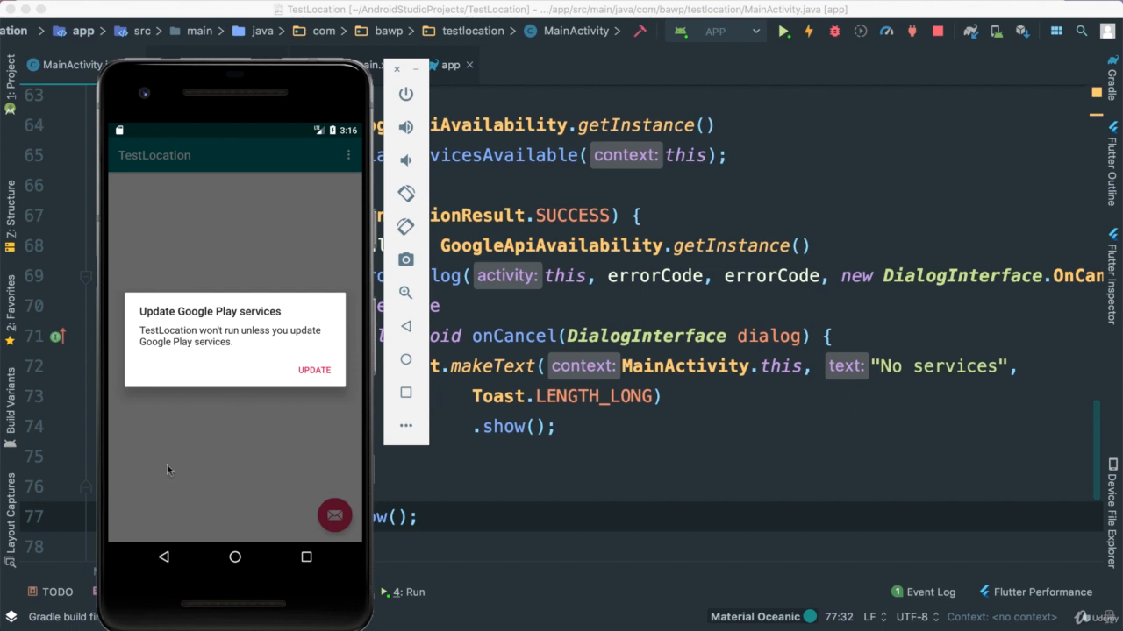
mouse_move(152, 273)
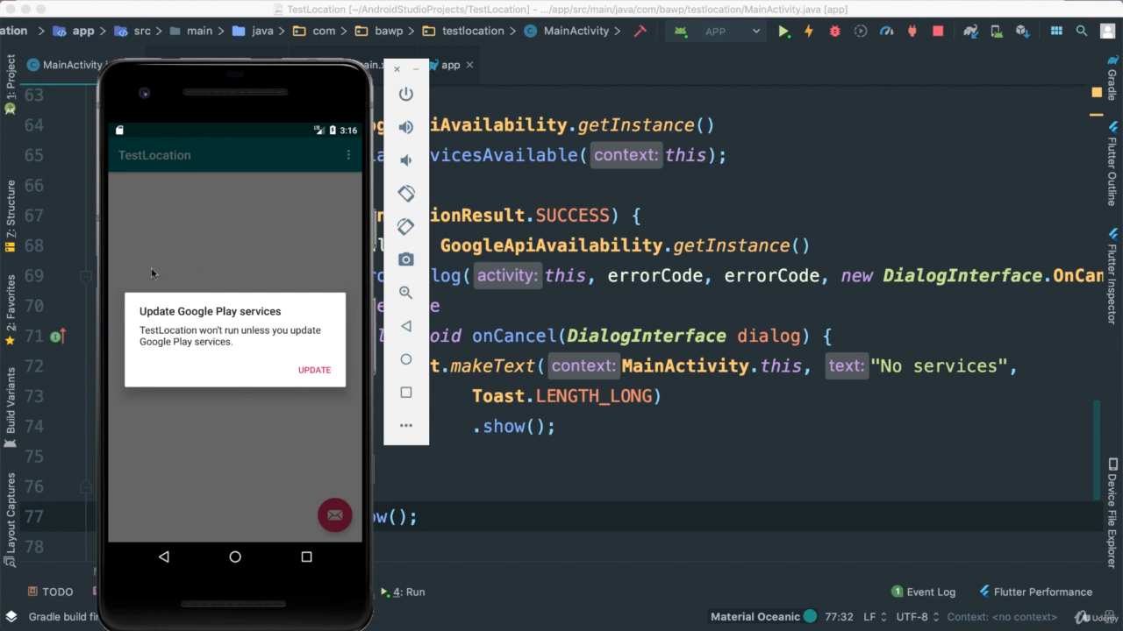
mouse_move(298, 375)
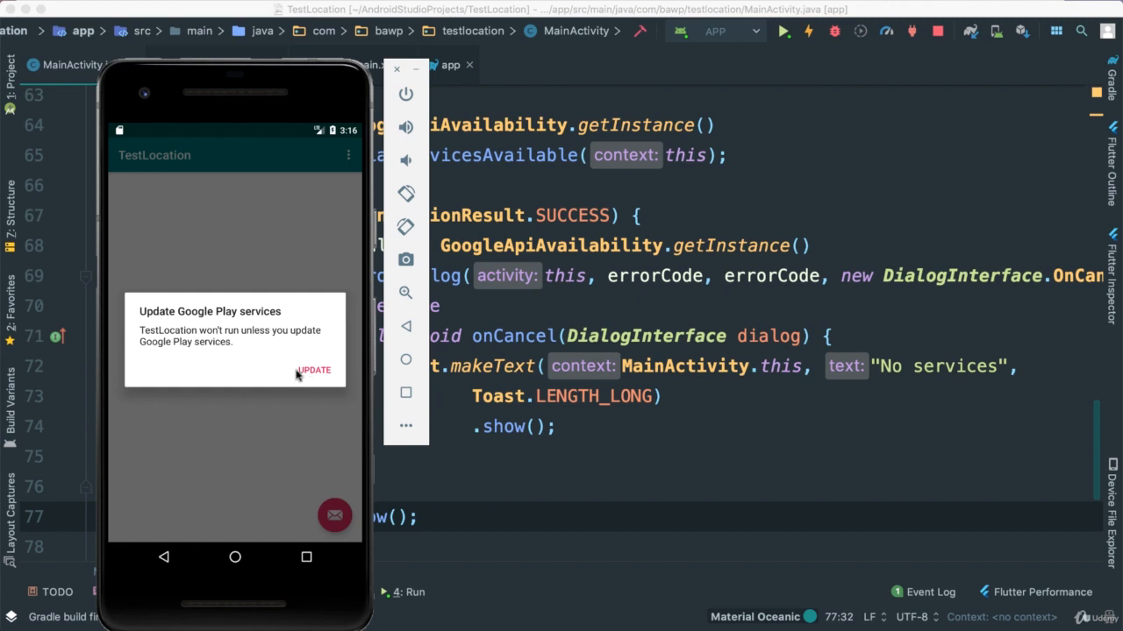
mouse_move(228, 338)
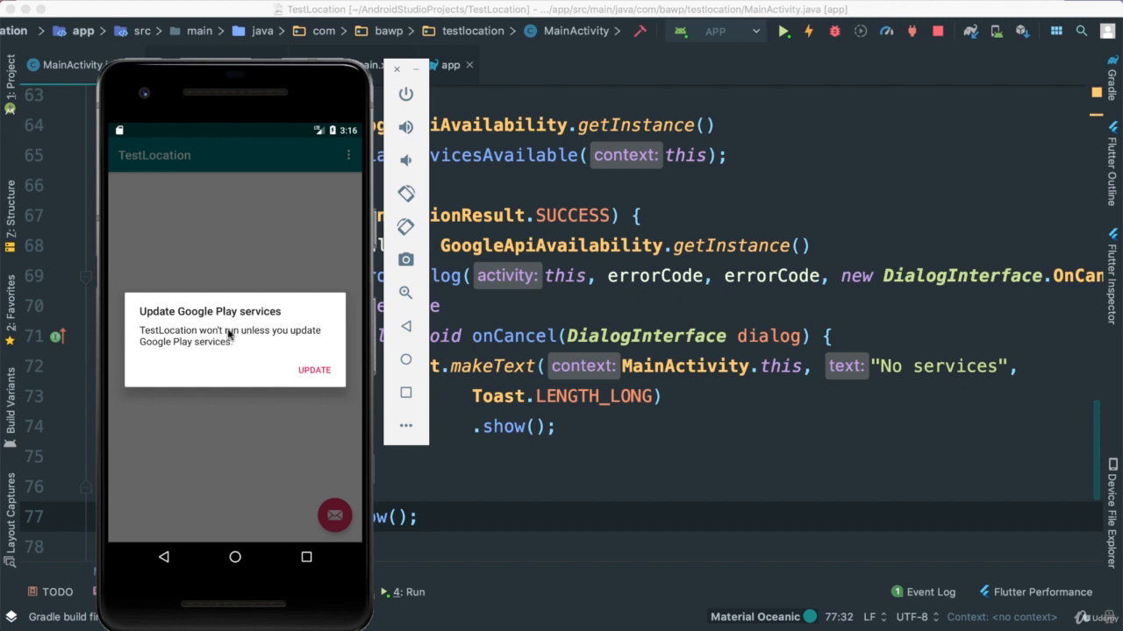
mouse_move(303, 362)
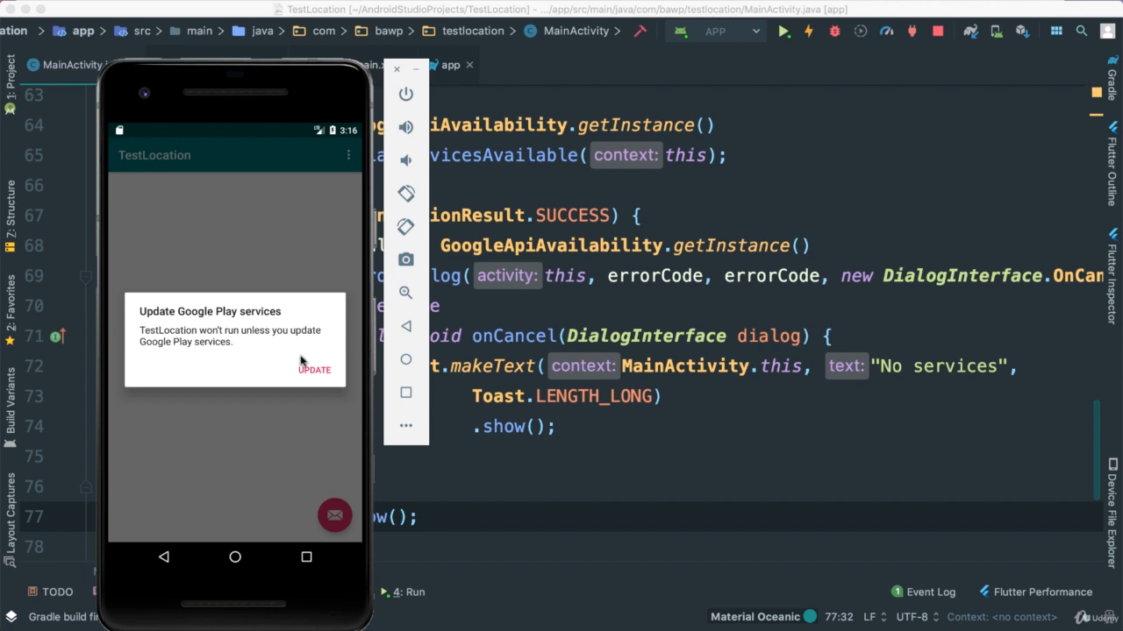
- Tap UPDATE on the app's Update Google Play services dialog
left_click(315, 369)
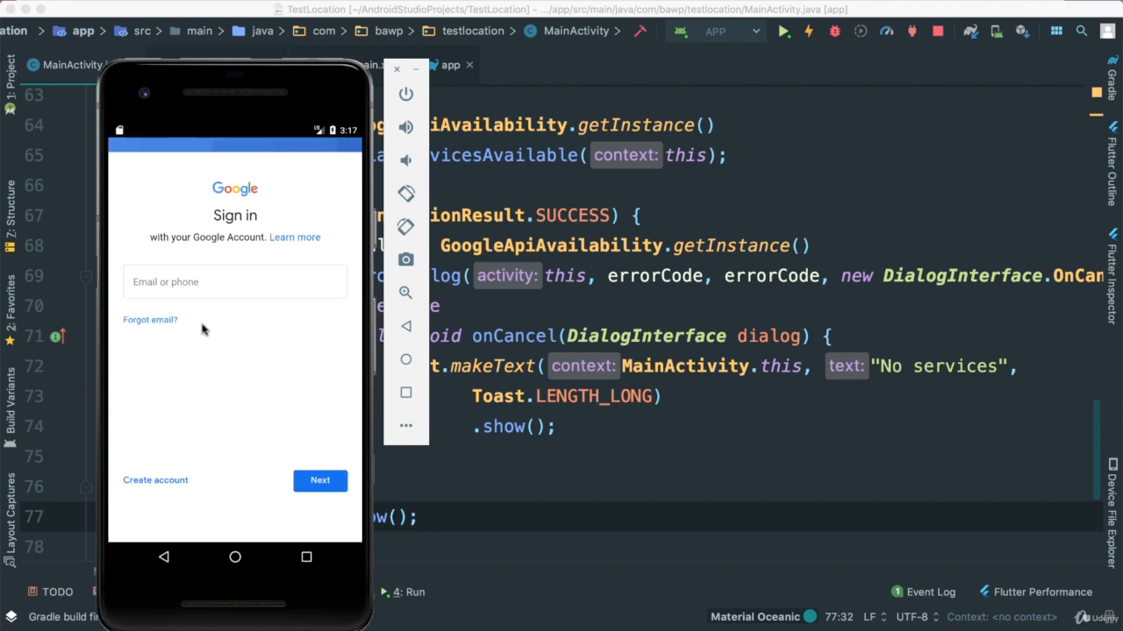
mouse_move(332, 369)
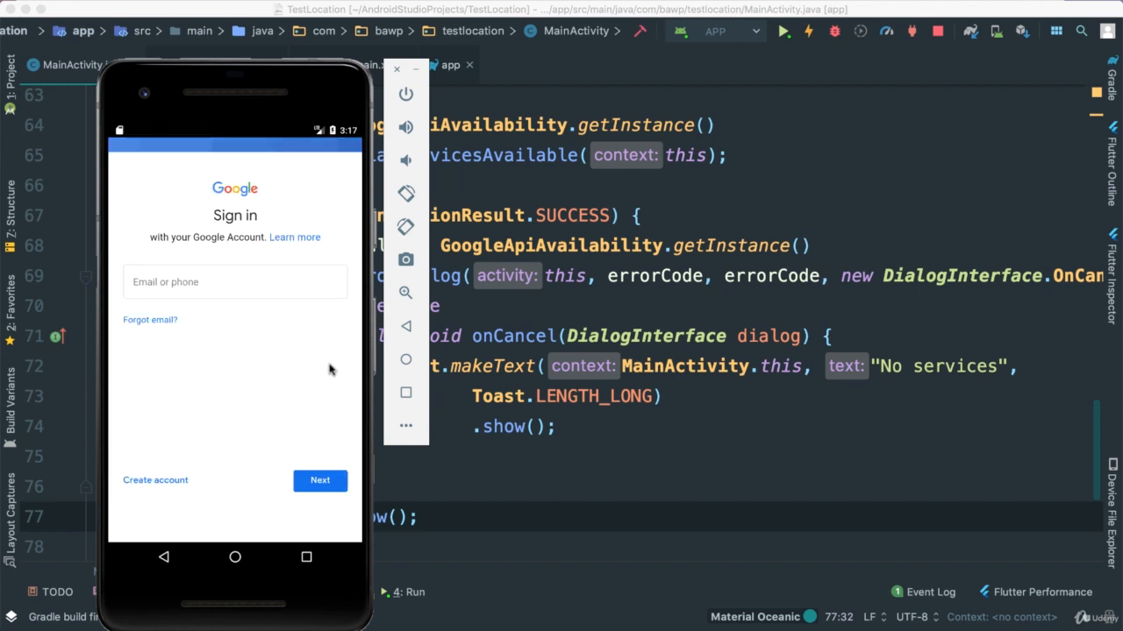
mouse_move(251, 368)
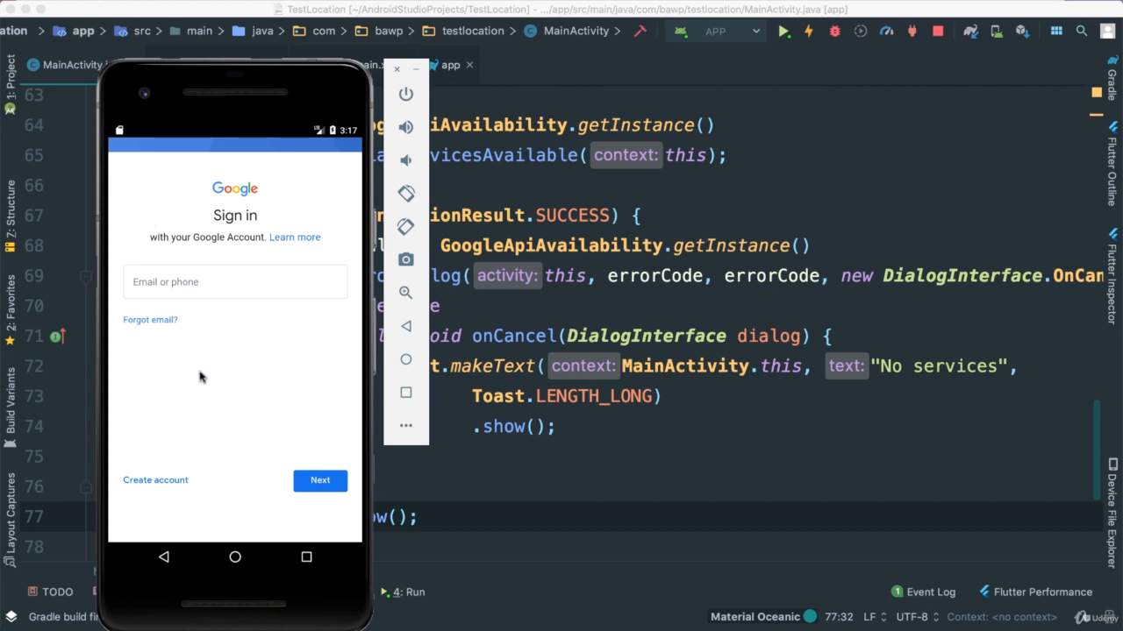
mouse_move(163, 469)
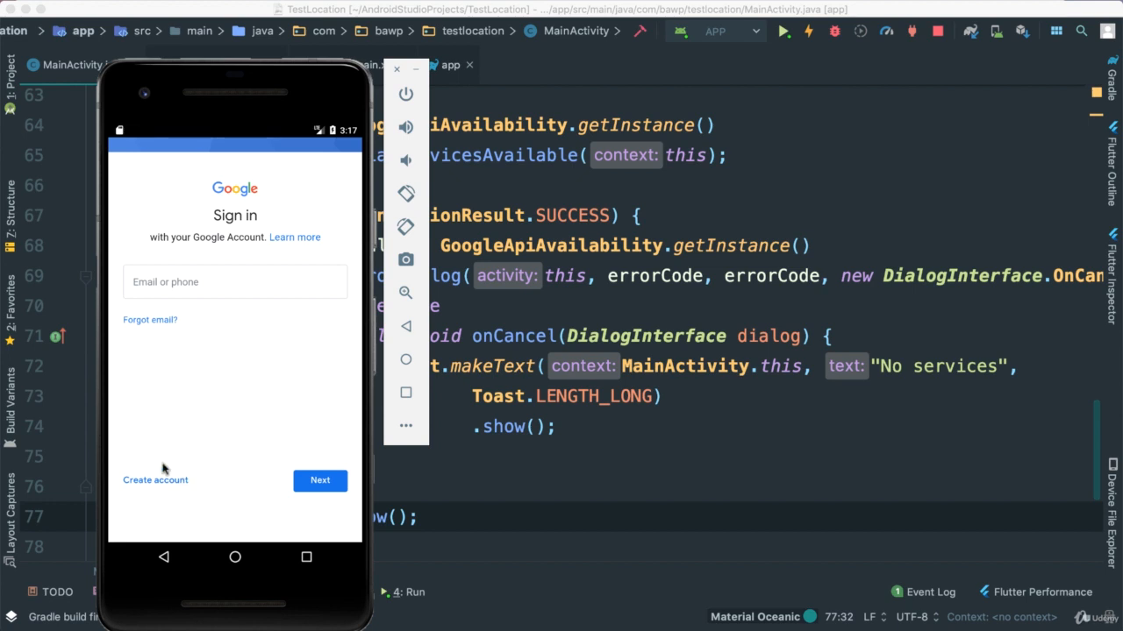
mouse_move(190, 310)
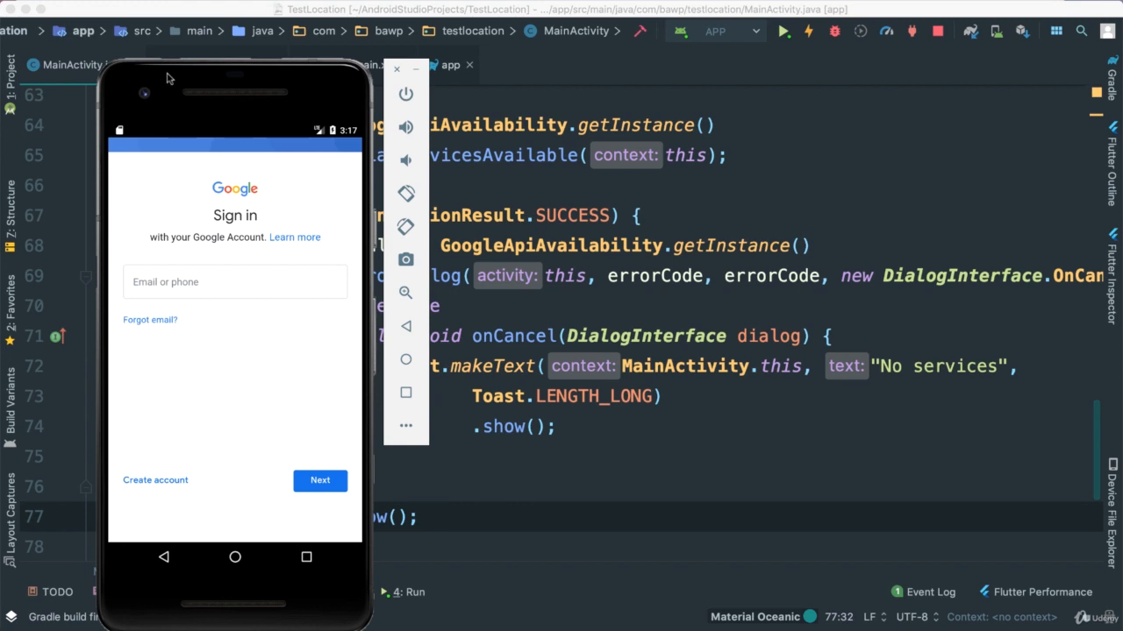
- Finish the Google sign-in, accept terms, update Google Play services and dismiss the Android 6.0 notice
left_click(320, 481)
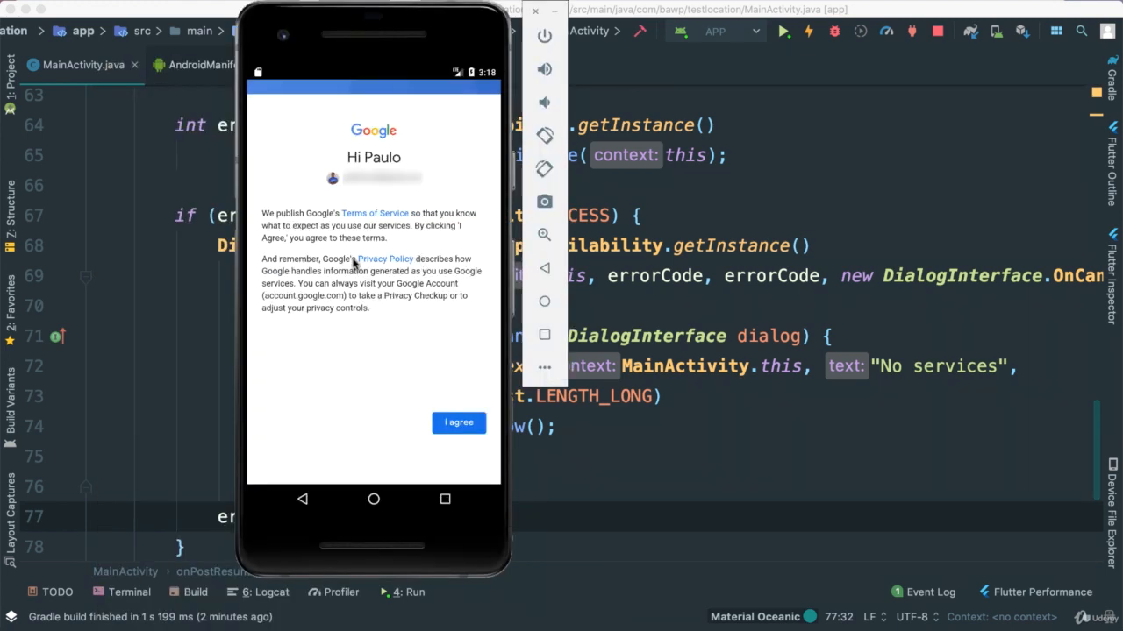
mouse_move(374, 348)
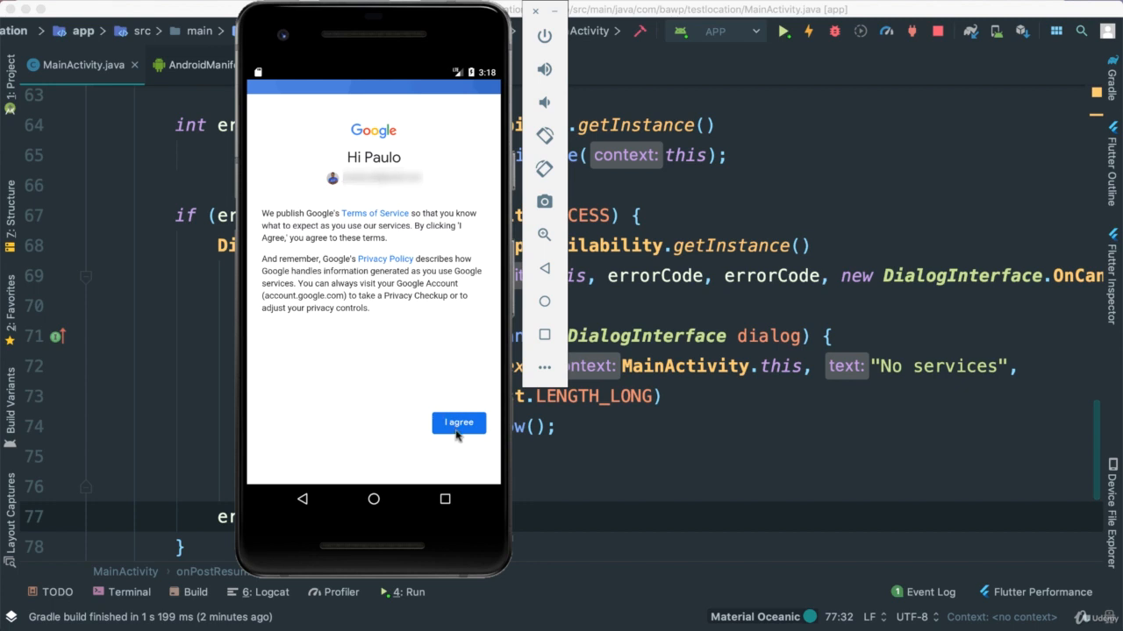
left_click(457, 423)
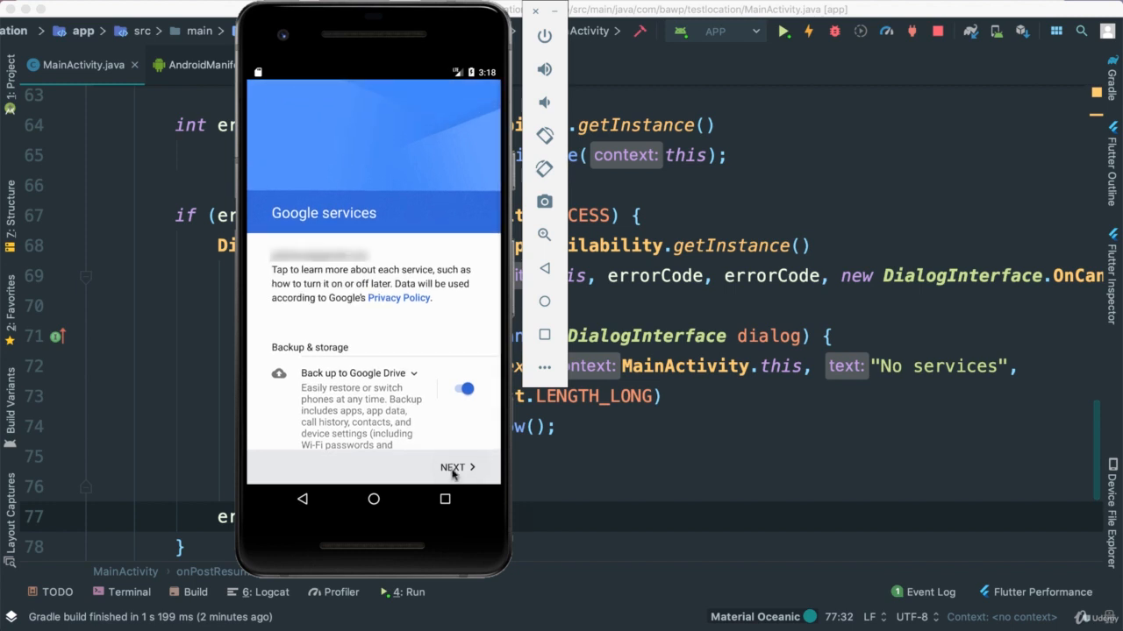
left_click(459, 466)
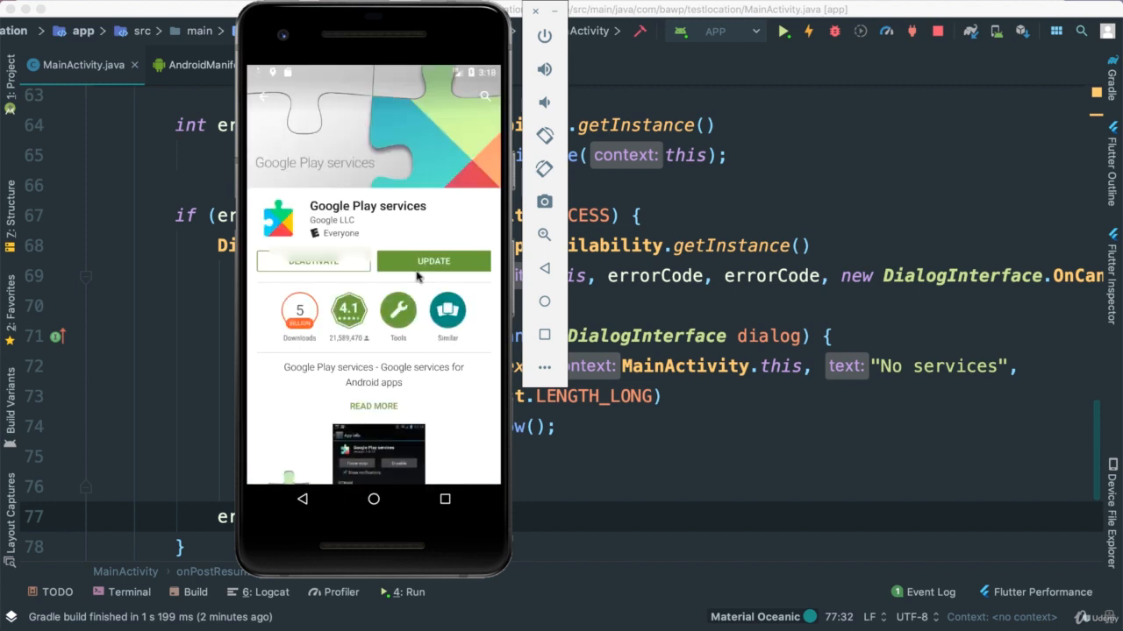
left_click(432, 260)
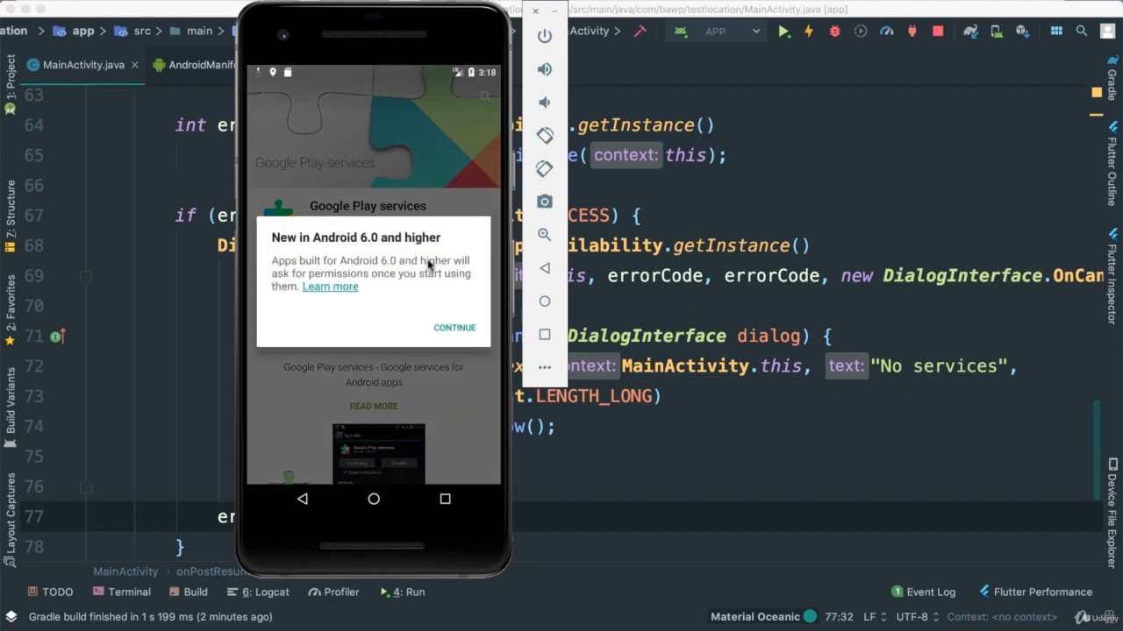
left_click(454, 327)
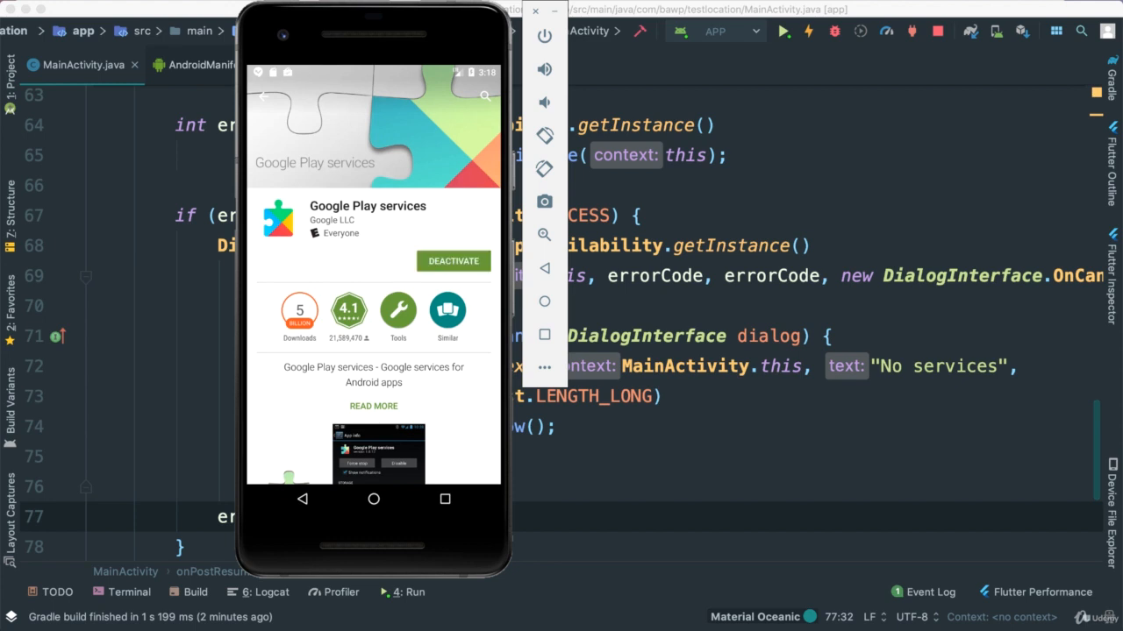
mouse_move(429, 477)
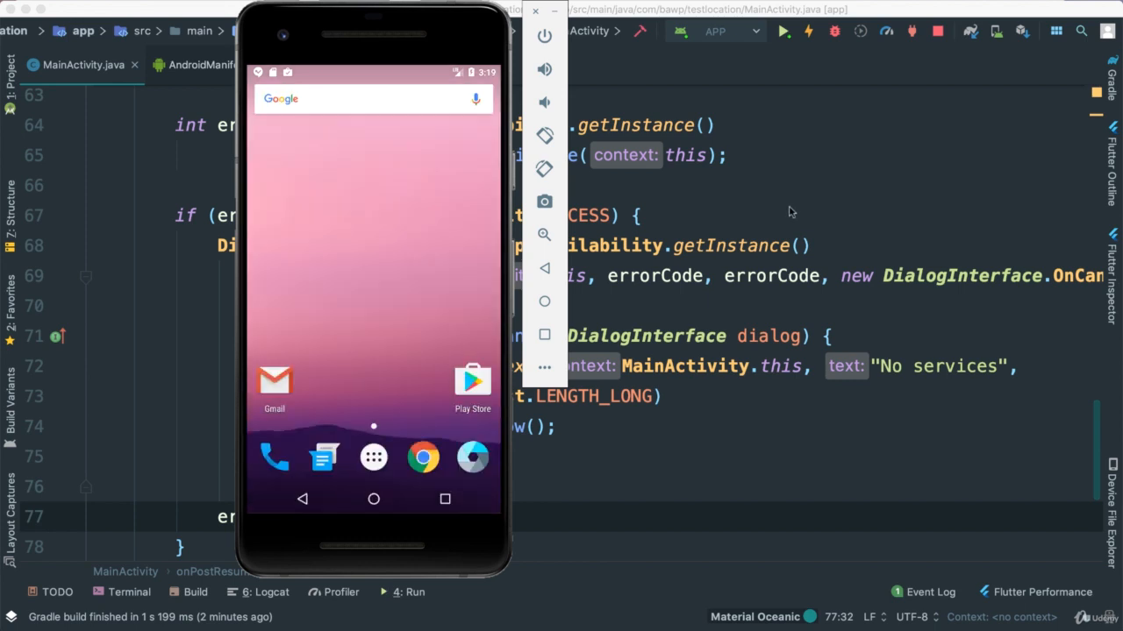
- Run the app on the Pixel_2_Nougat device and place the caret in the onCancel toast code
left_click(780, 31)
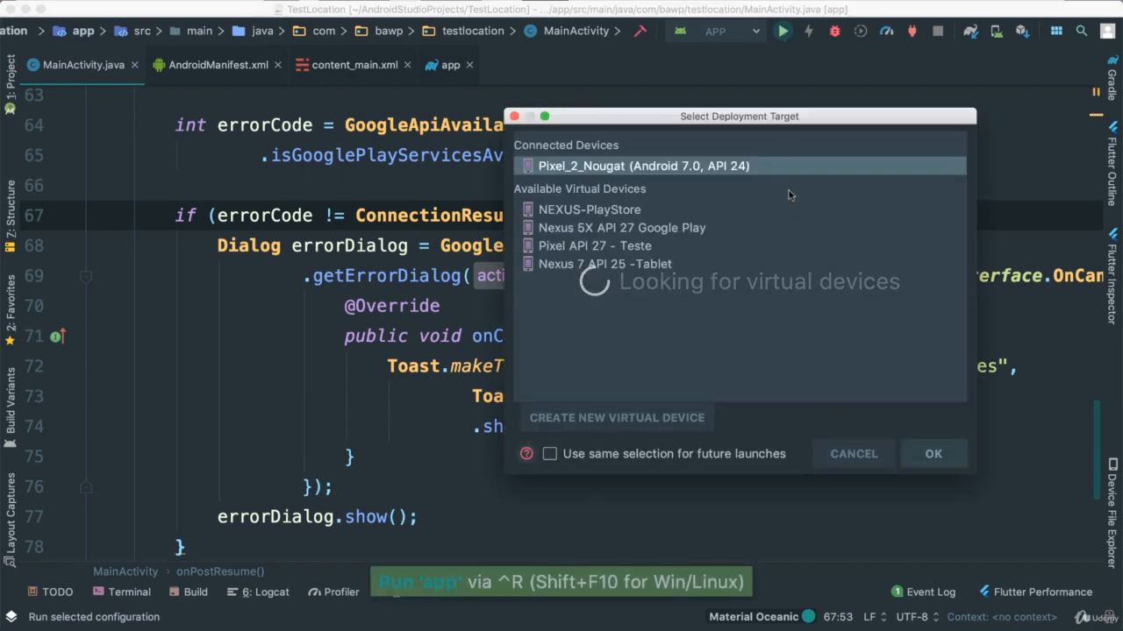
left_click(932, 453)
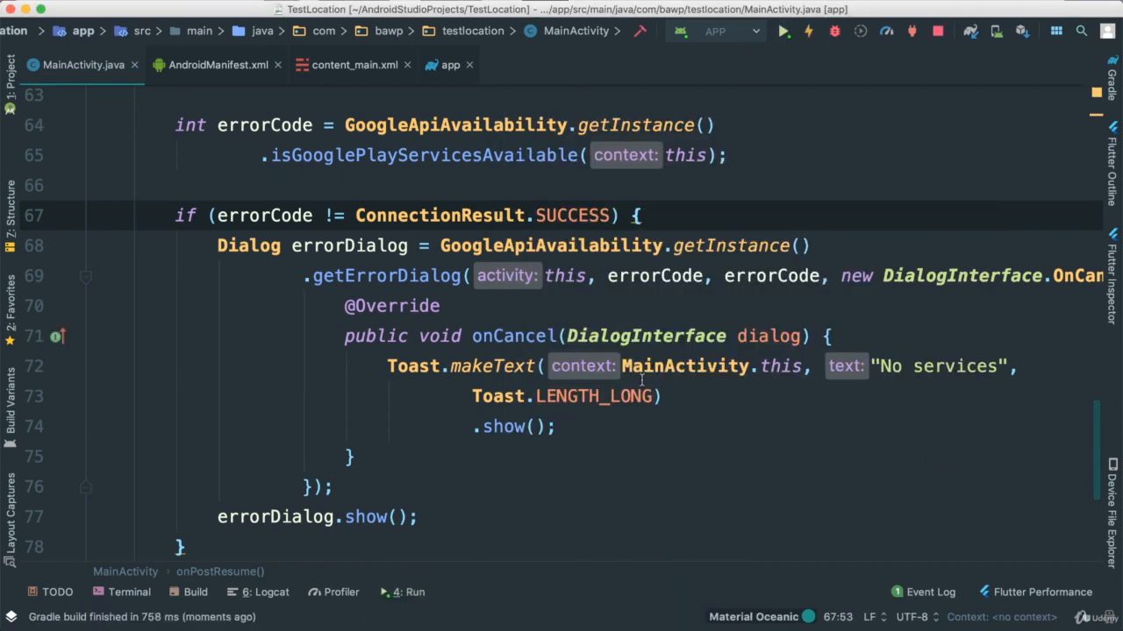
left_click(781, 30)
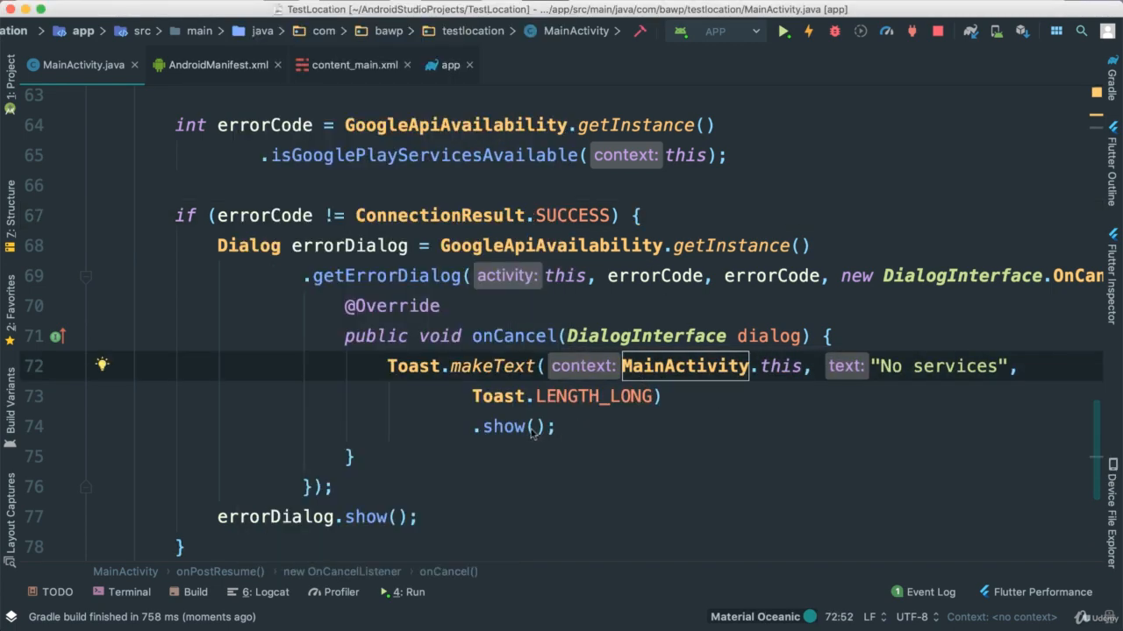
- Add finish(); after the No services toast in onCancel and relaunch on Pixel_2_Nougat
type("f")
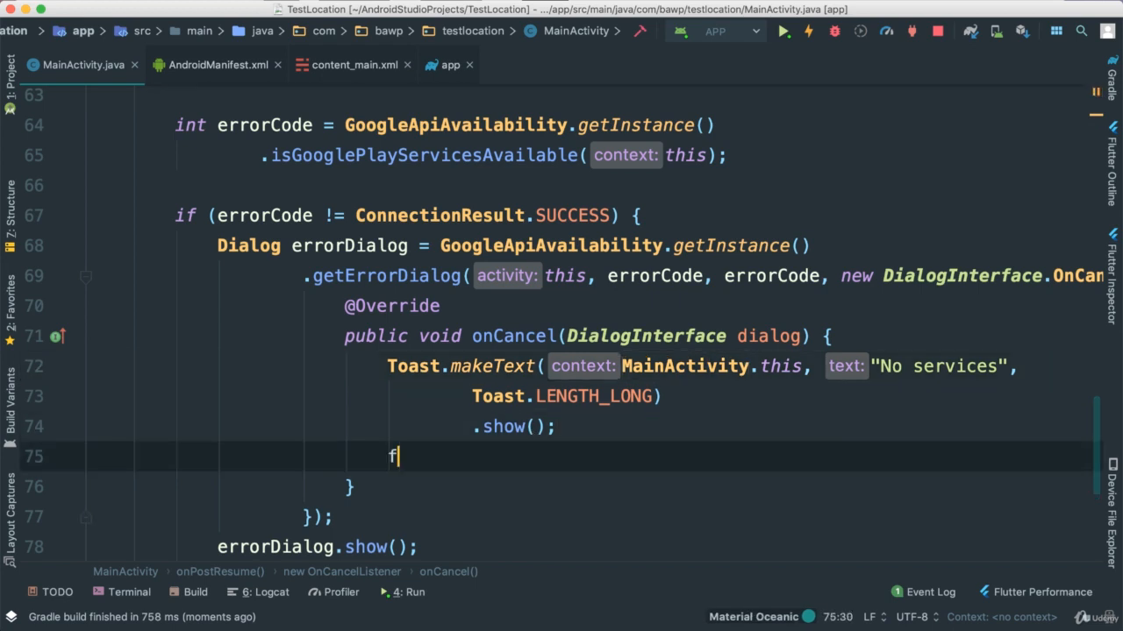
type("inish();")
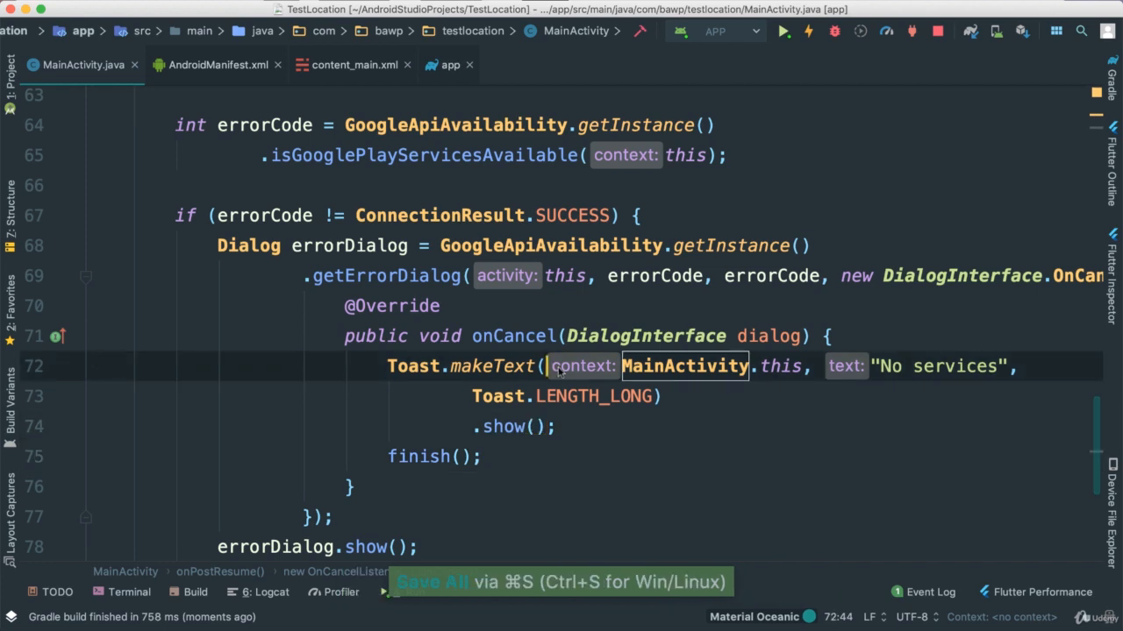
left_click(782, 31)
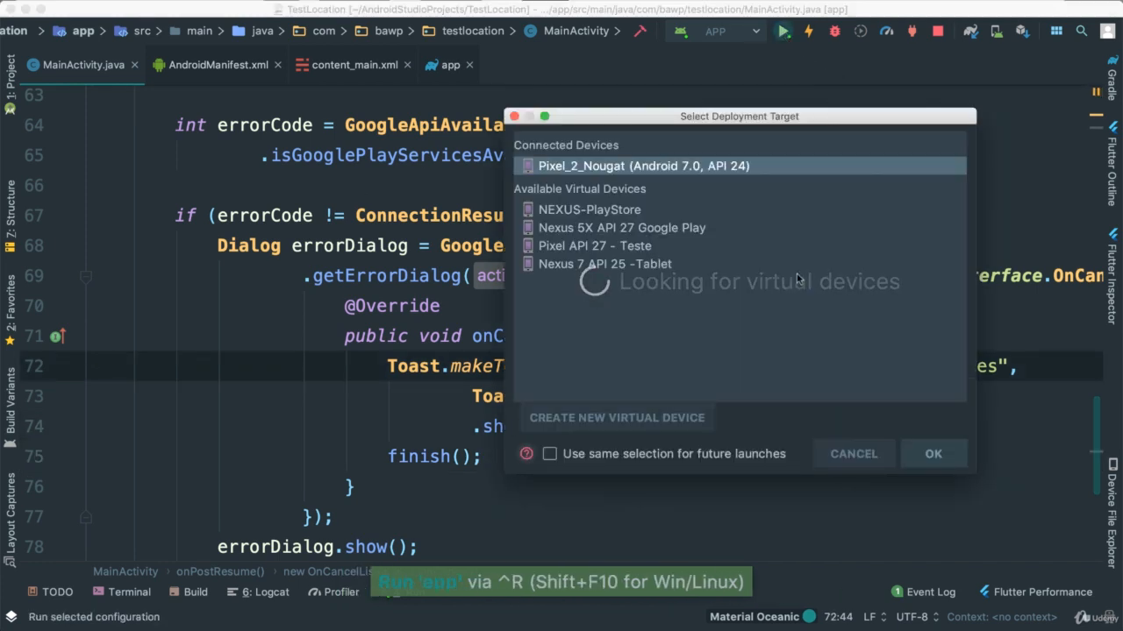
left_click(852, 453)
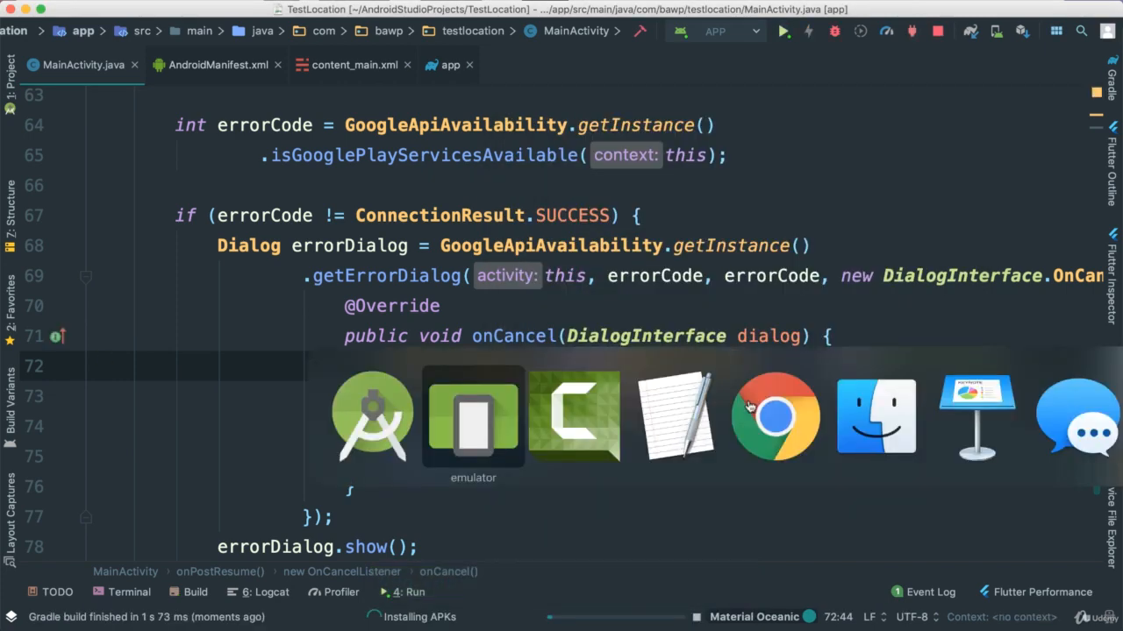
left_click(473, 415)
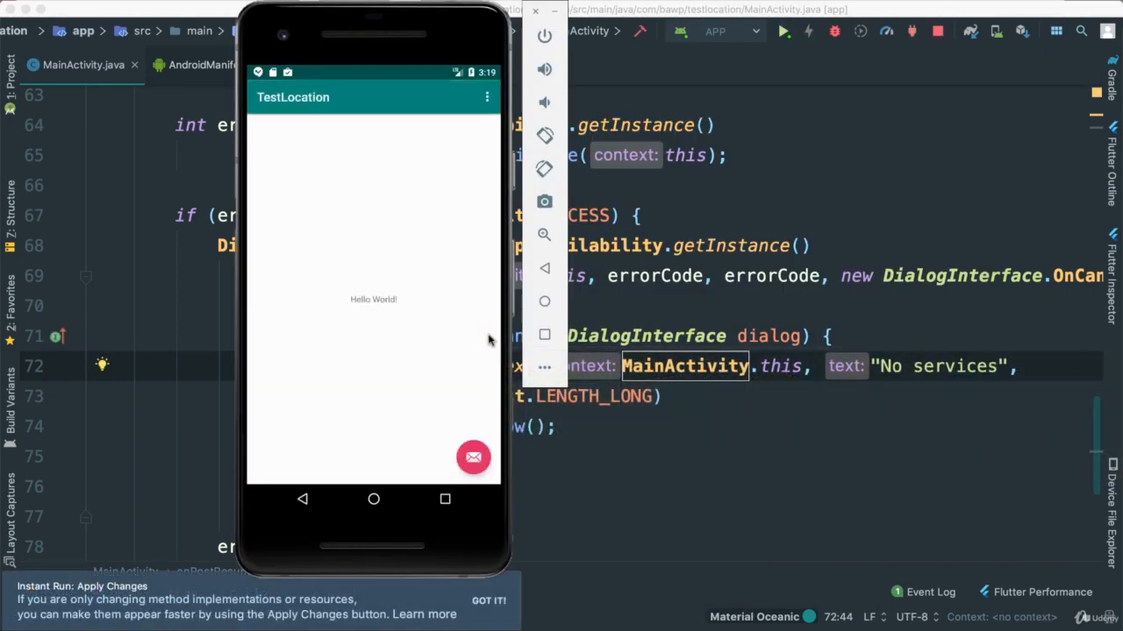
mouse_move(381, 547)
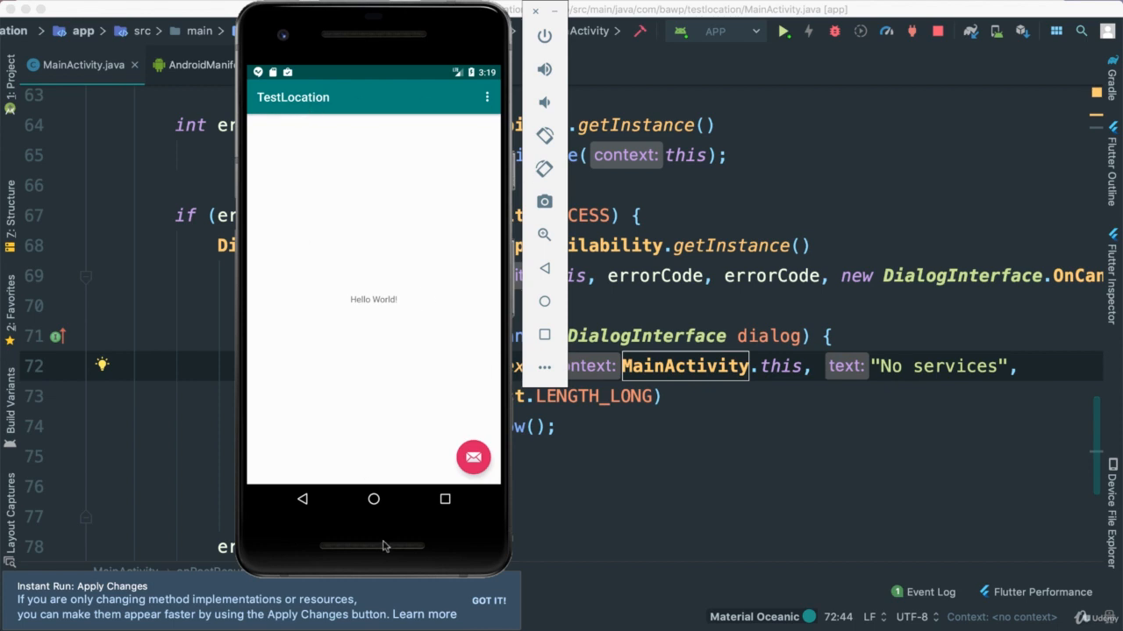
mouse_move(349, 372)
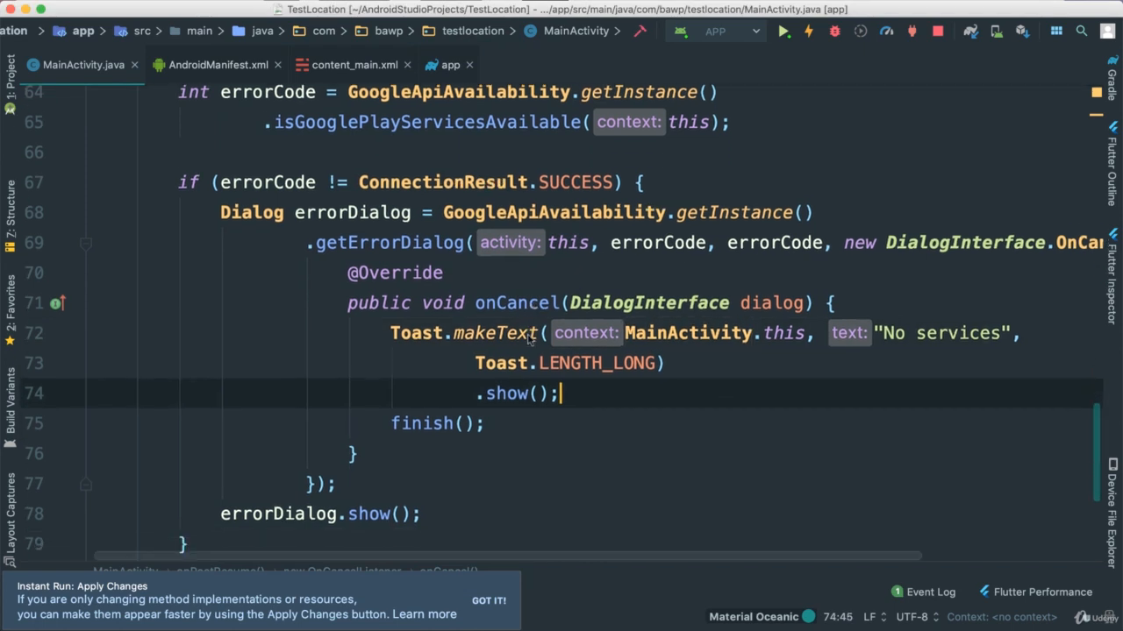
- Add an else branch with a pasted long toast reading "All is good" and trigger a run
scroll("down", 3)
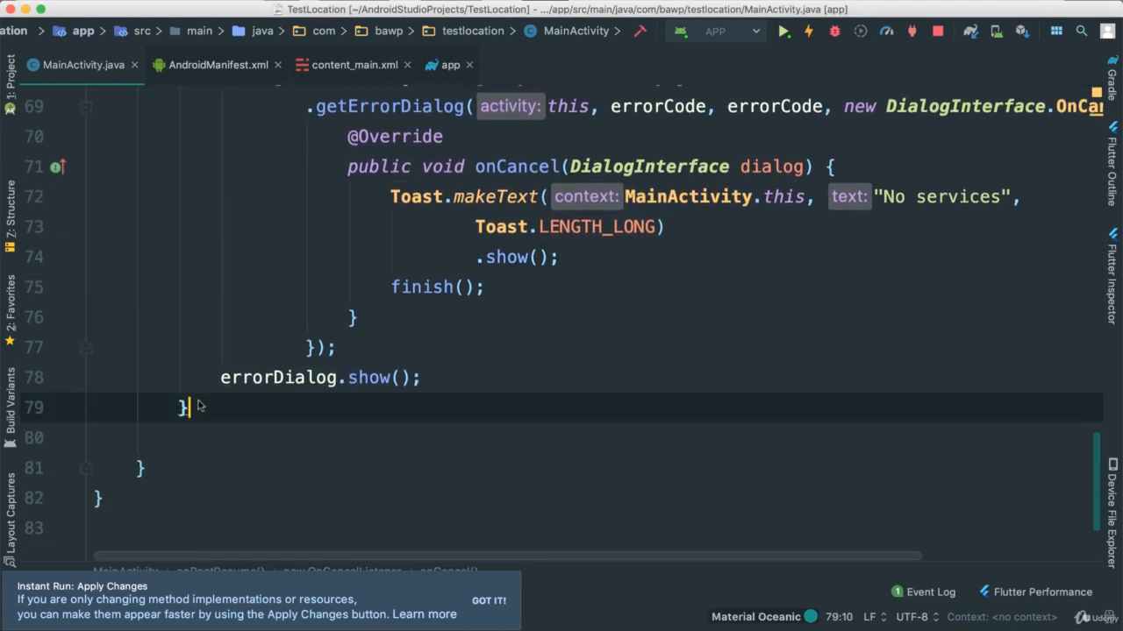
type("else {")
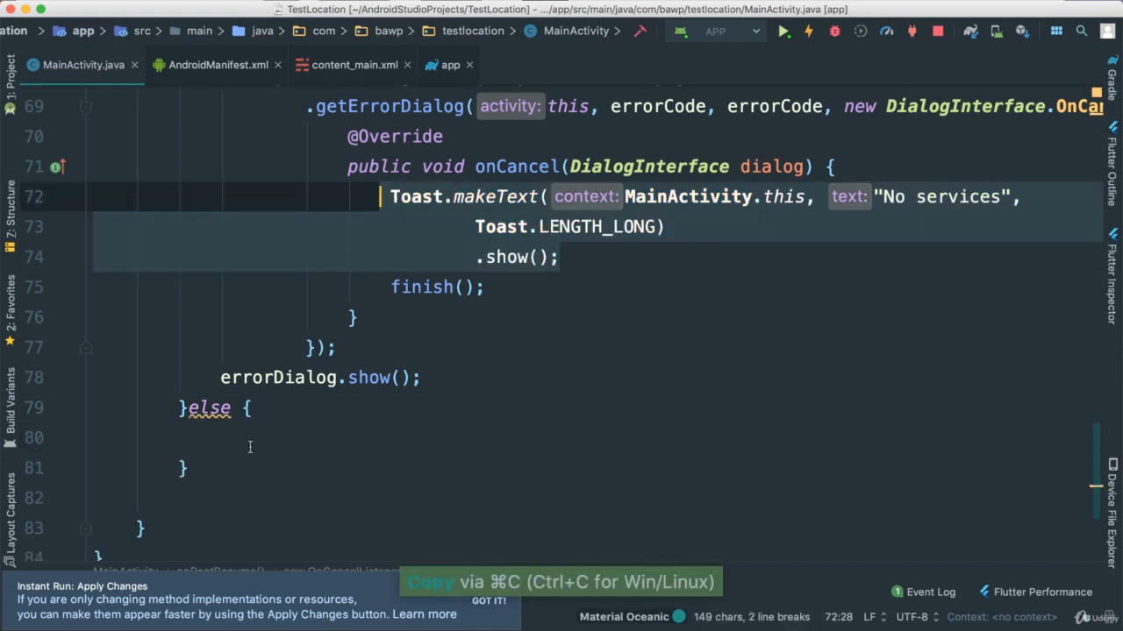
key("cmd+v")
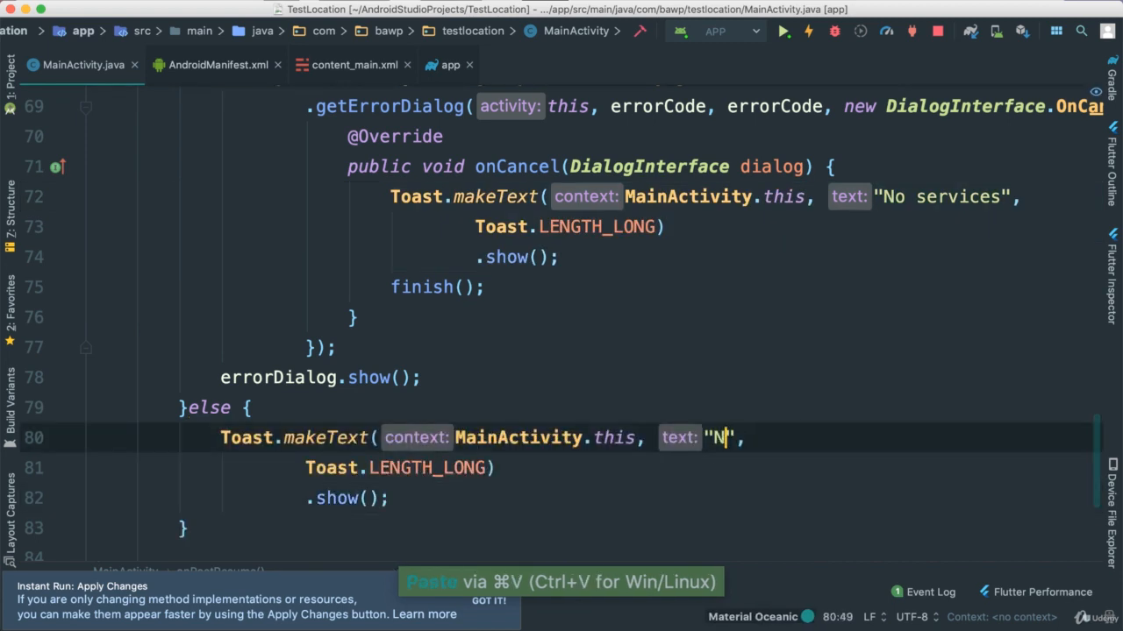
type("All is good")
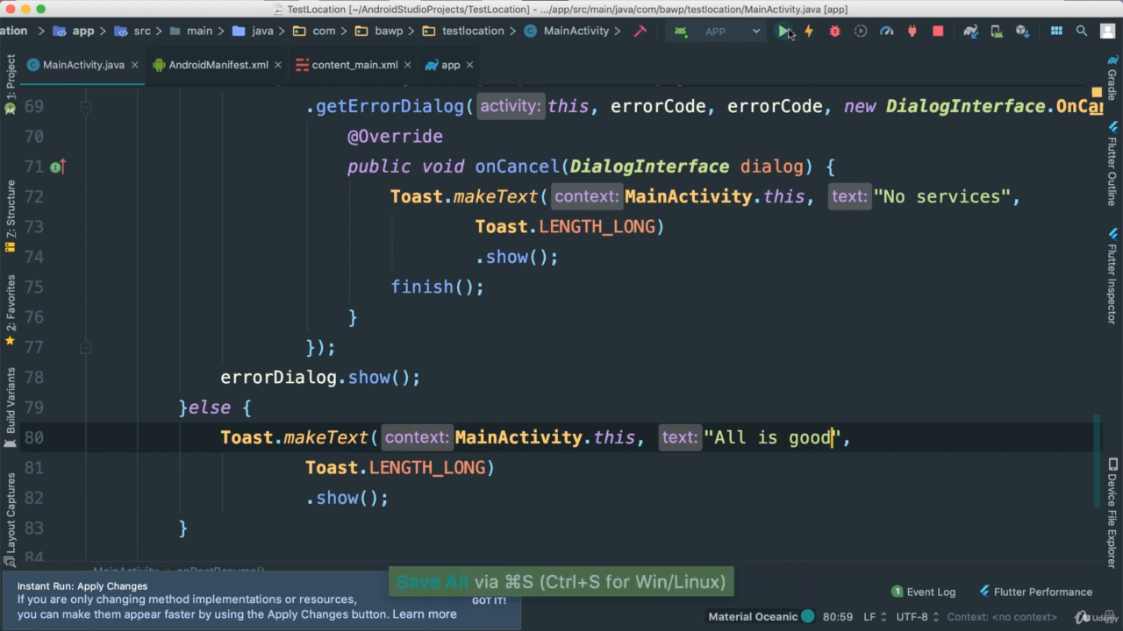
left_click(781, 31)
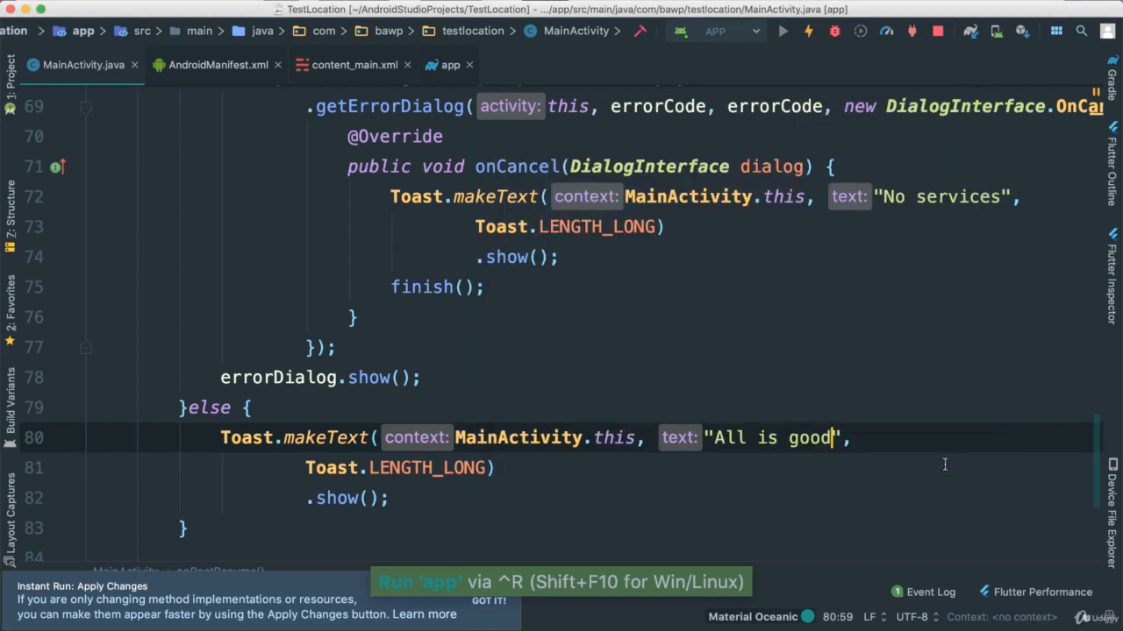
- Confirm deployment to the emulator, review the MainActivity code, and switch to the emulator showing Hello World
left_click(781, 31)
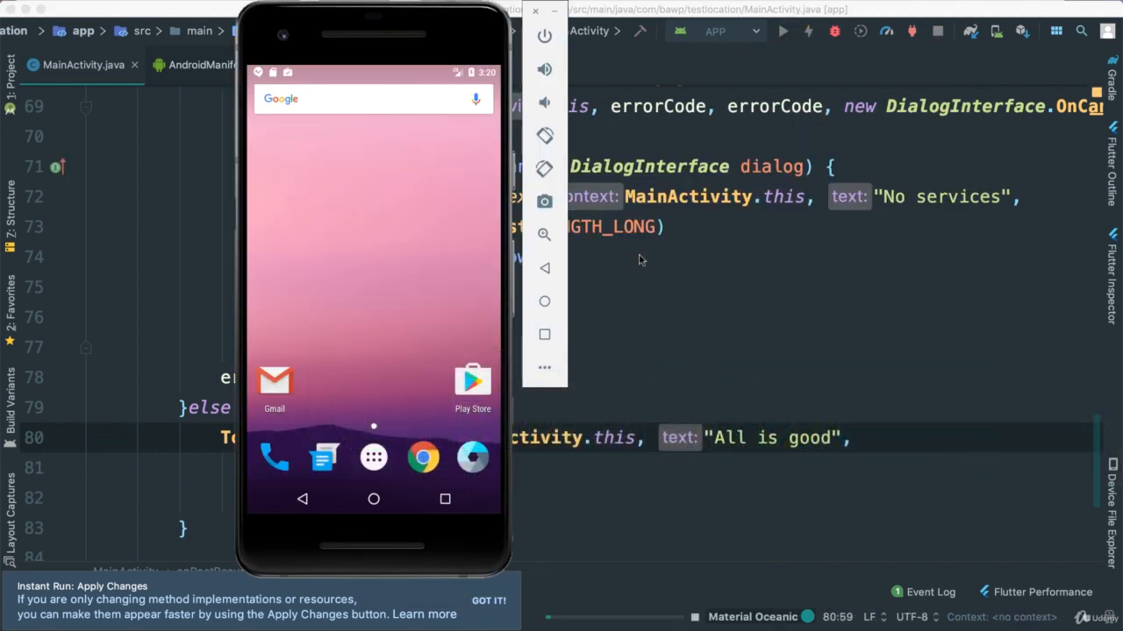
left_click(781, 30)
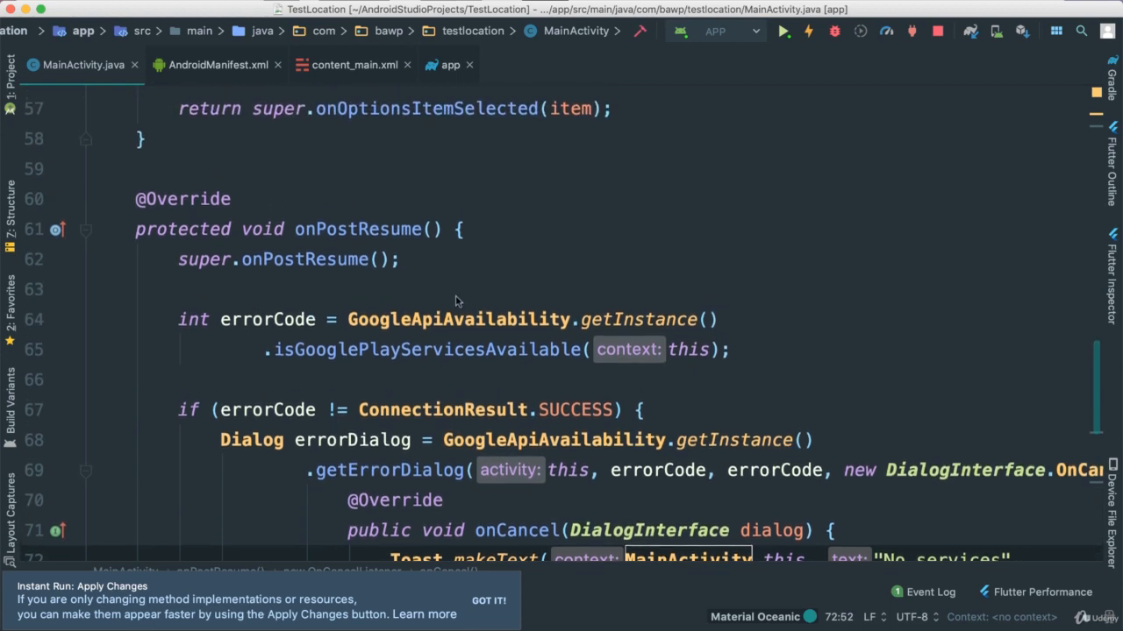
scroll("down", 3)
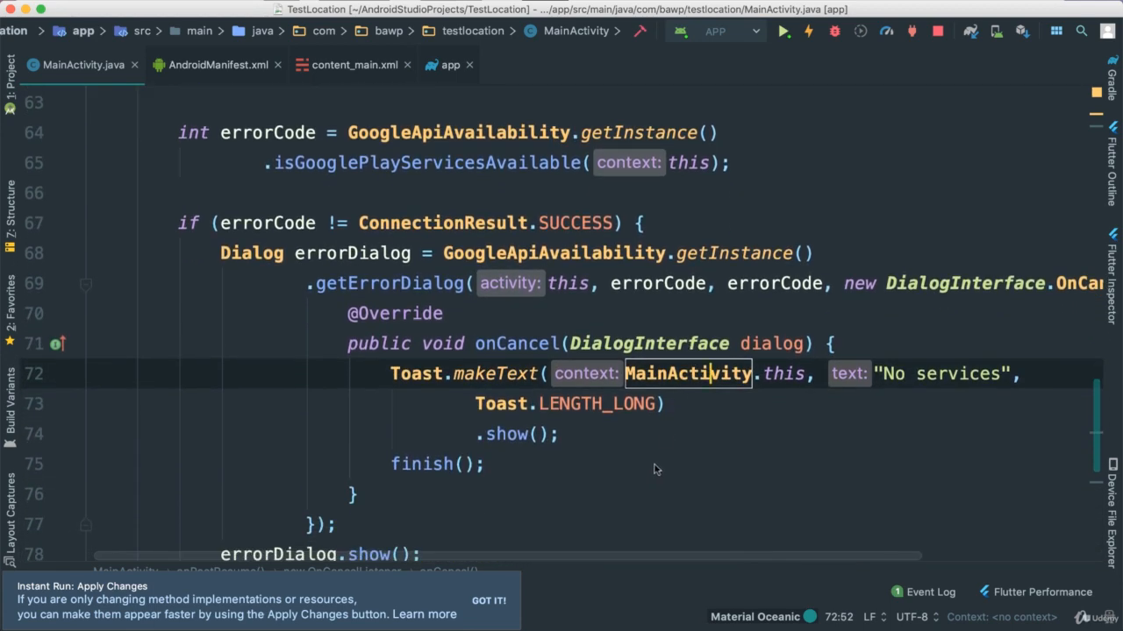
scroll("up", 3)
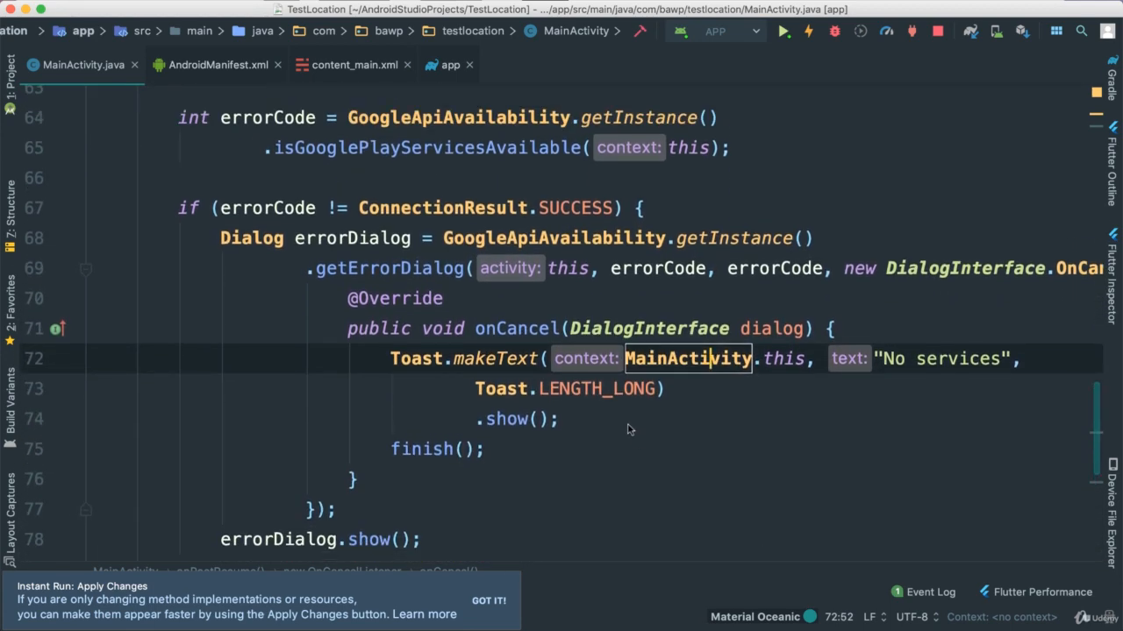
scroll("down", 3)
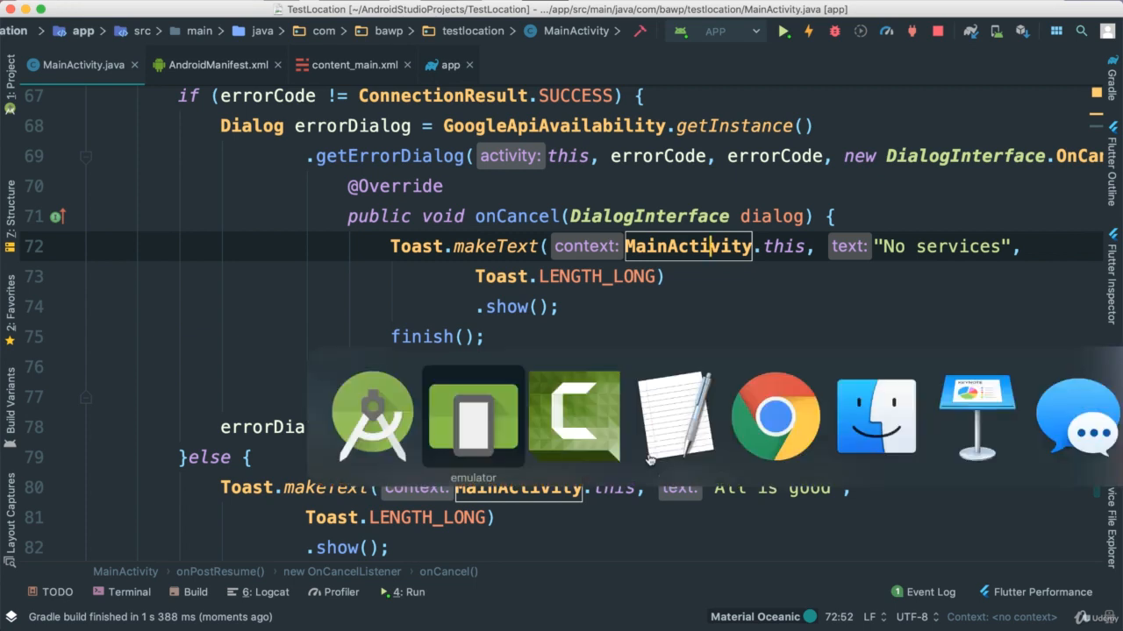
left_click(473, 416)
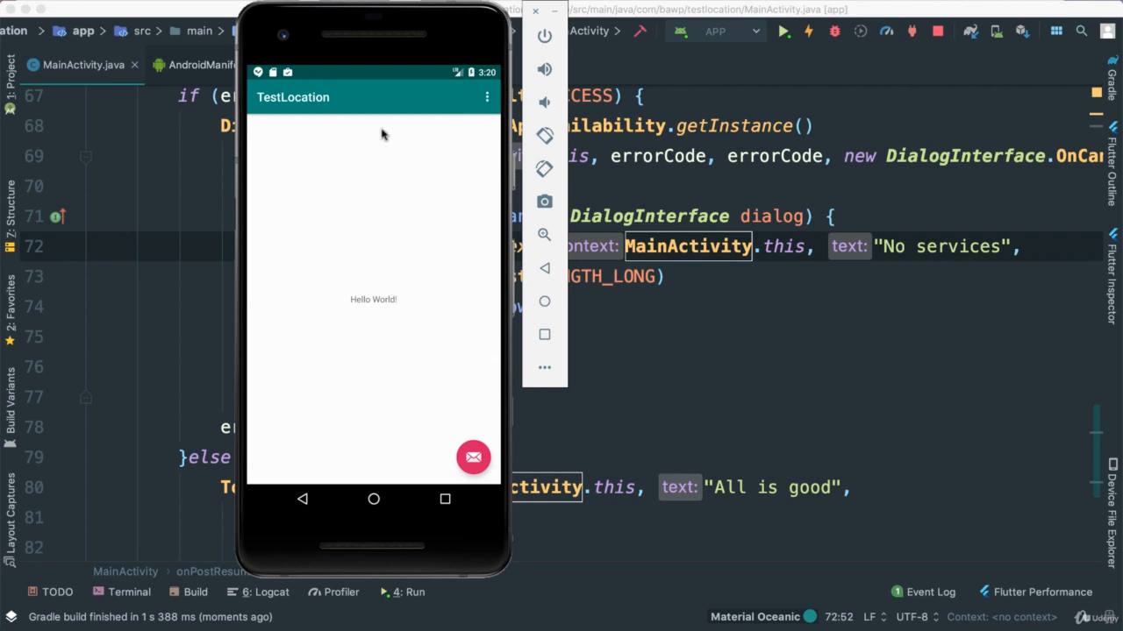
mouse_move(824, 394)
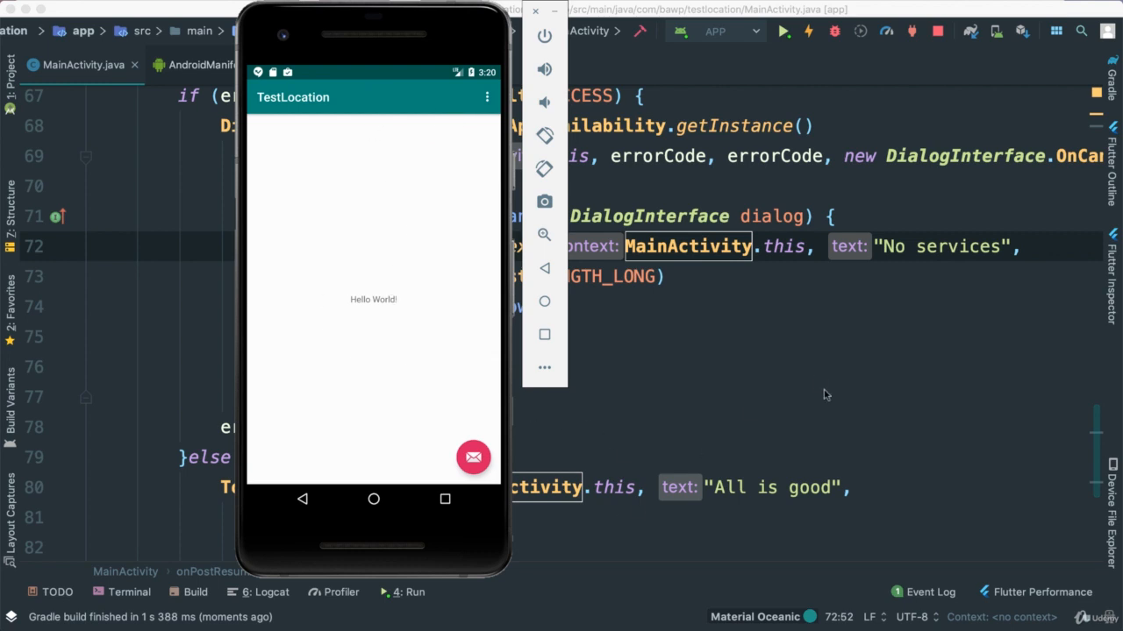
mouse_move(930, 355)
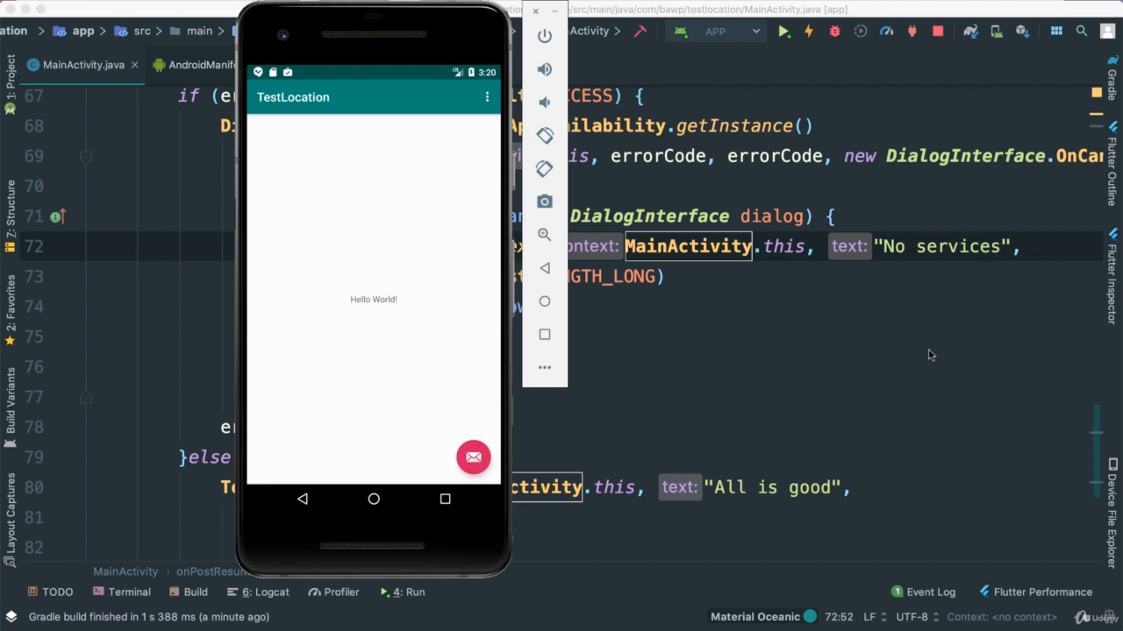
mouse_move(430, 277)
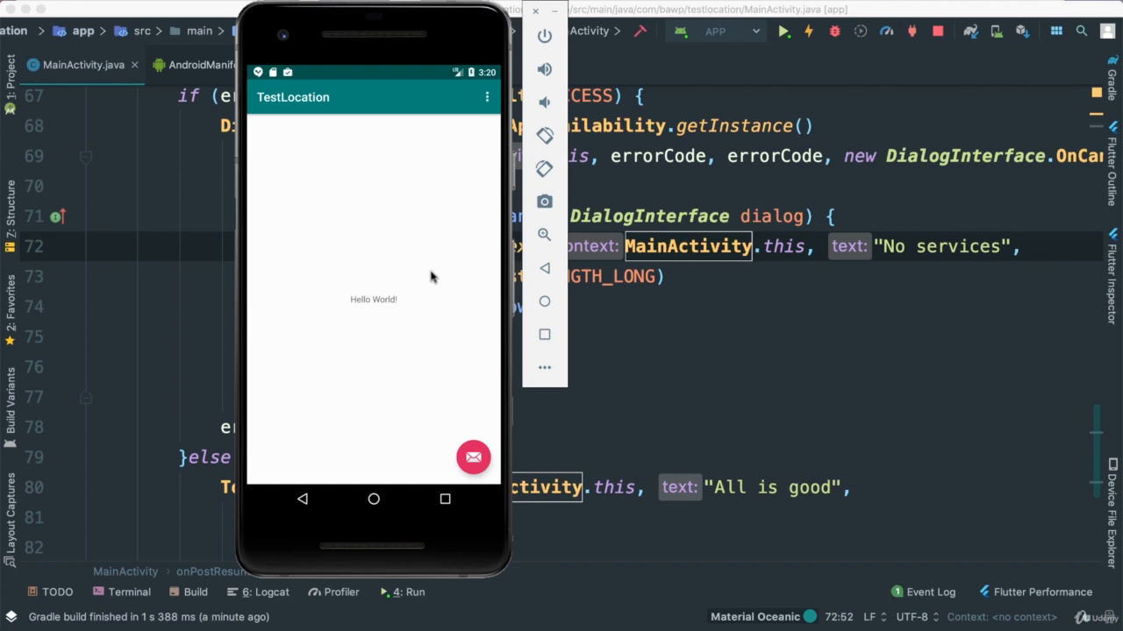
mouse_move(451, 308)
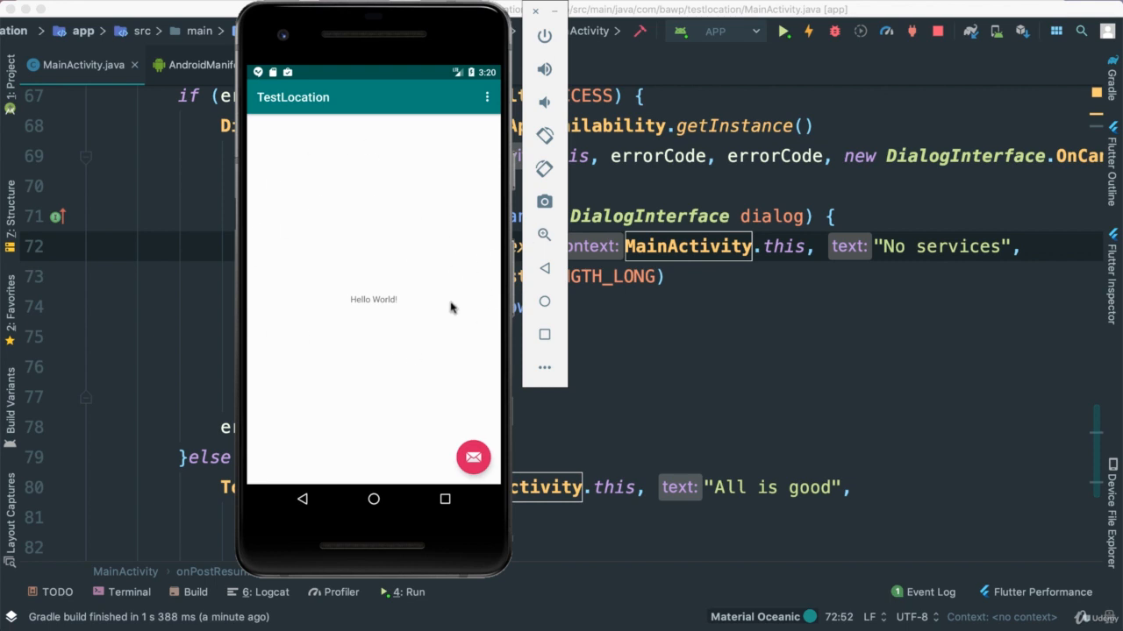
mouse_move(438, 292)
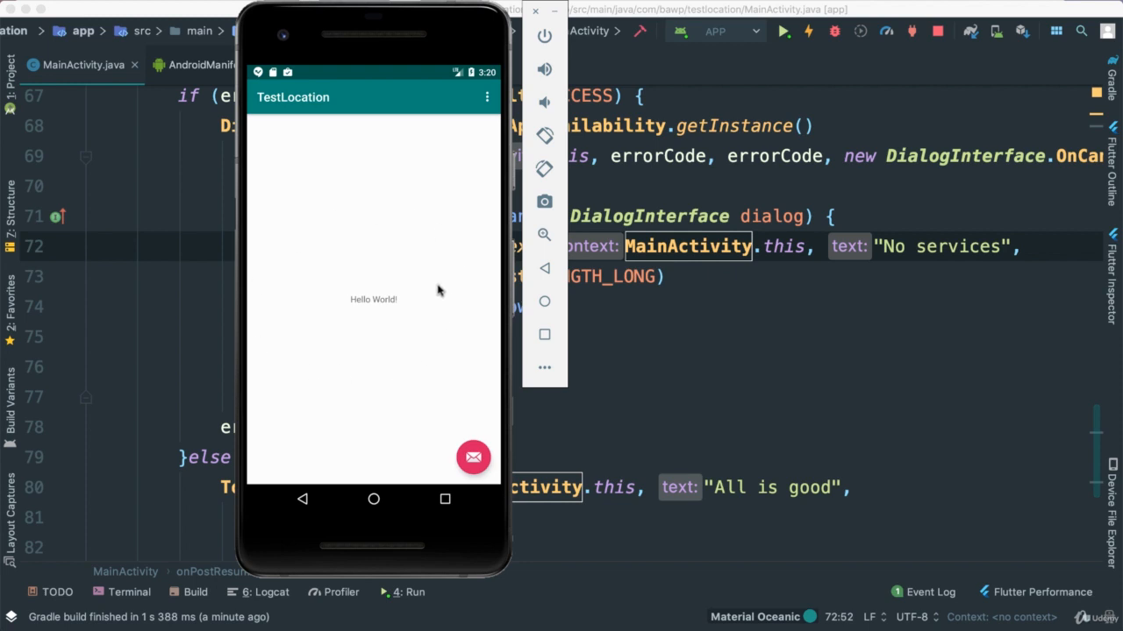
mouse_move(456, 307)
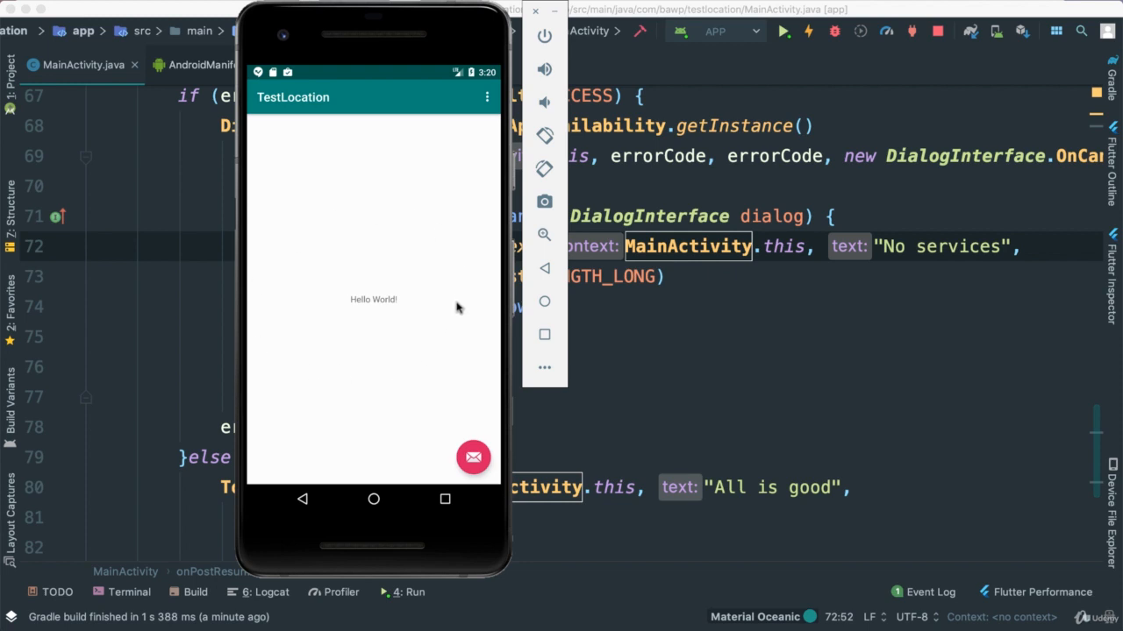